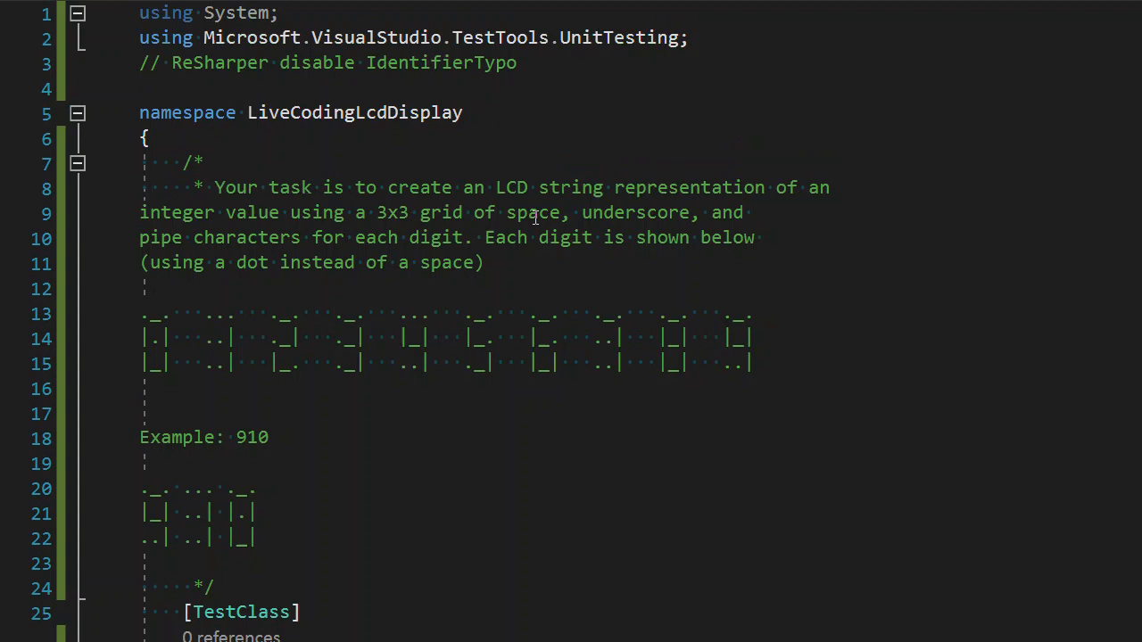
mouse_move(536, 216)
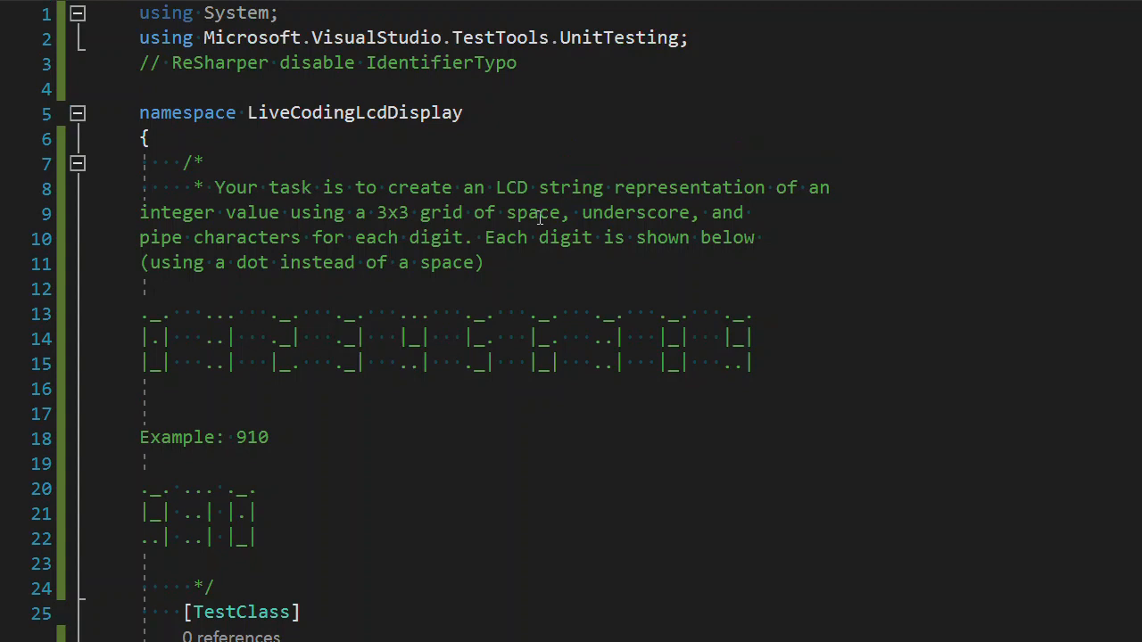
mouse_move(627, 198)
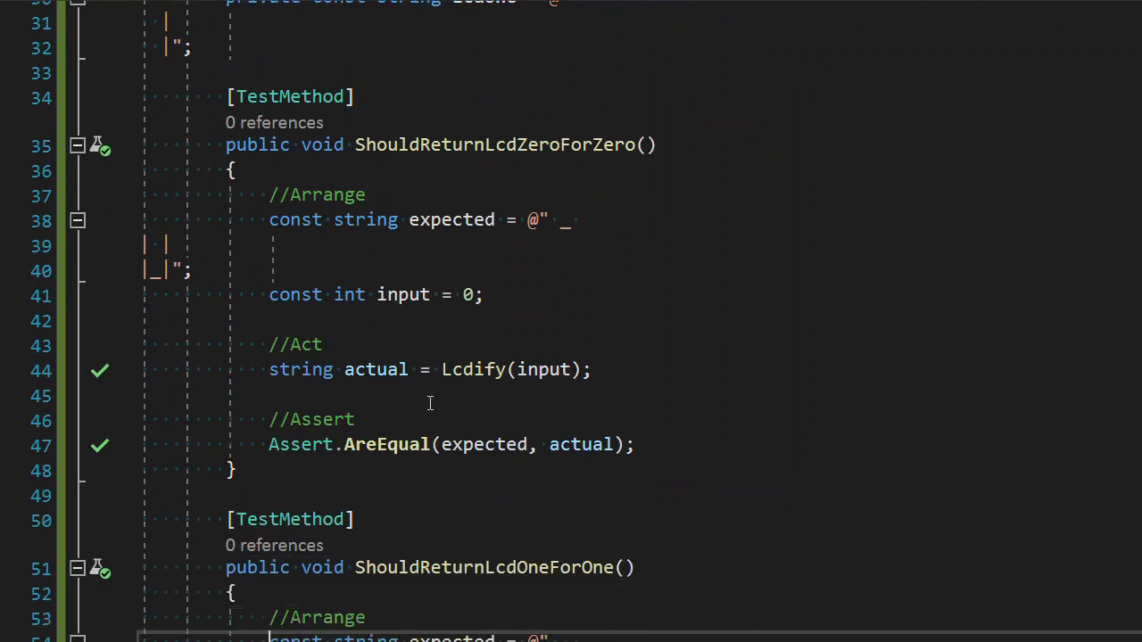
Step: Duplicate the ShouldReturnLcdOneForOne test method with Ctrl+D
scroll("down", 3)
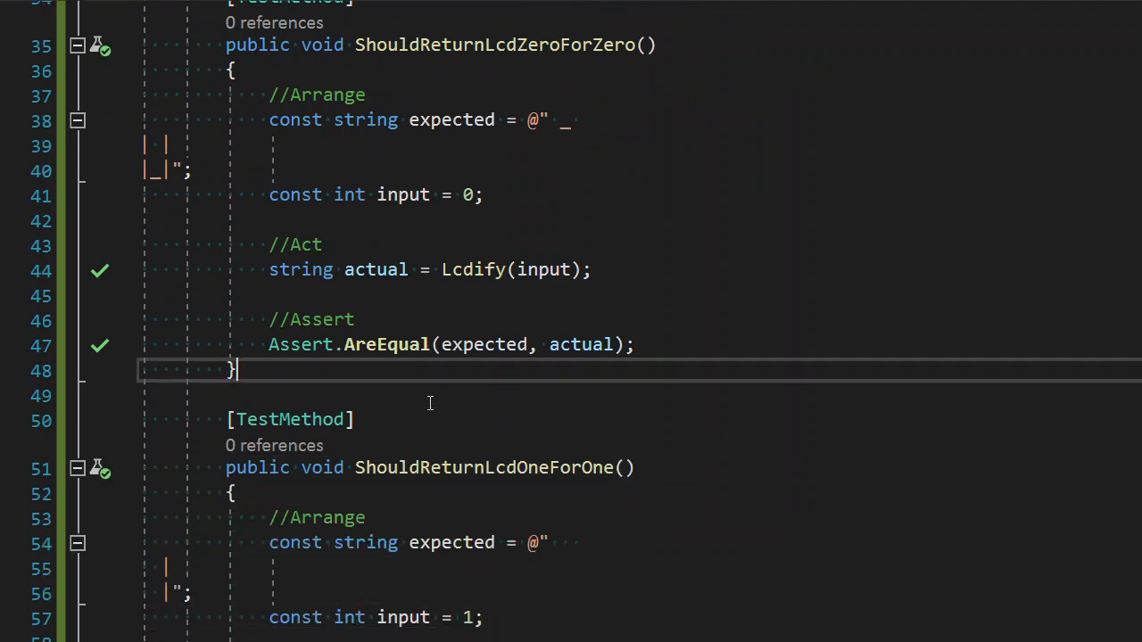
double_click(289, 419)
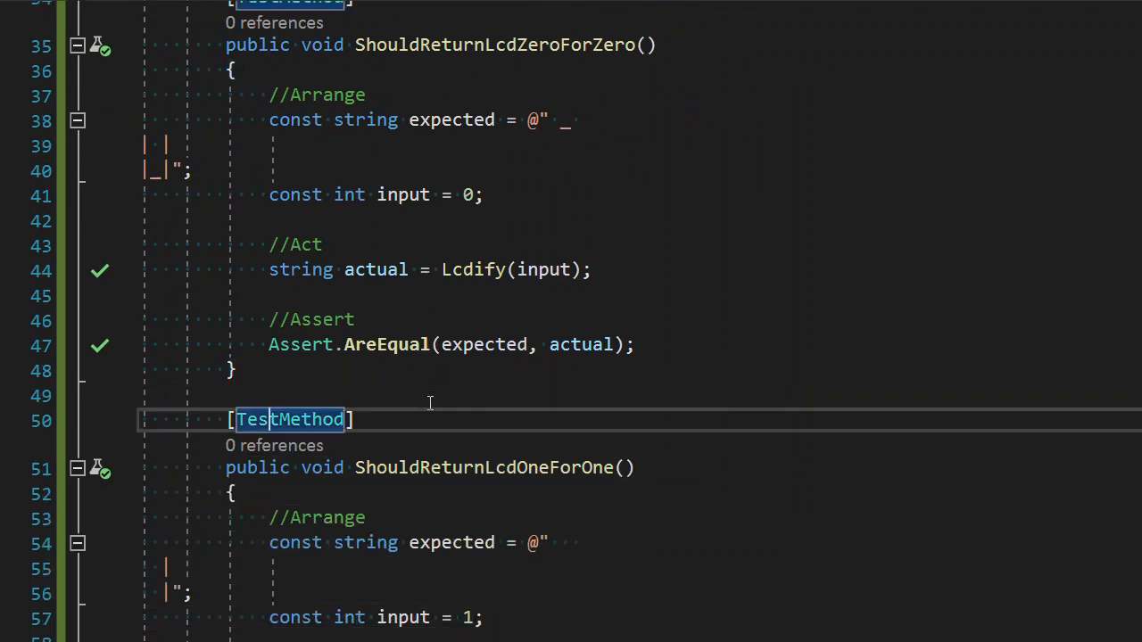
scroll("down", 3)
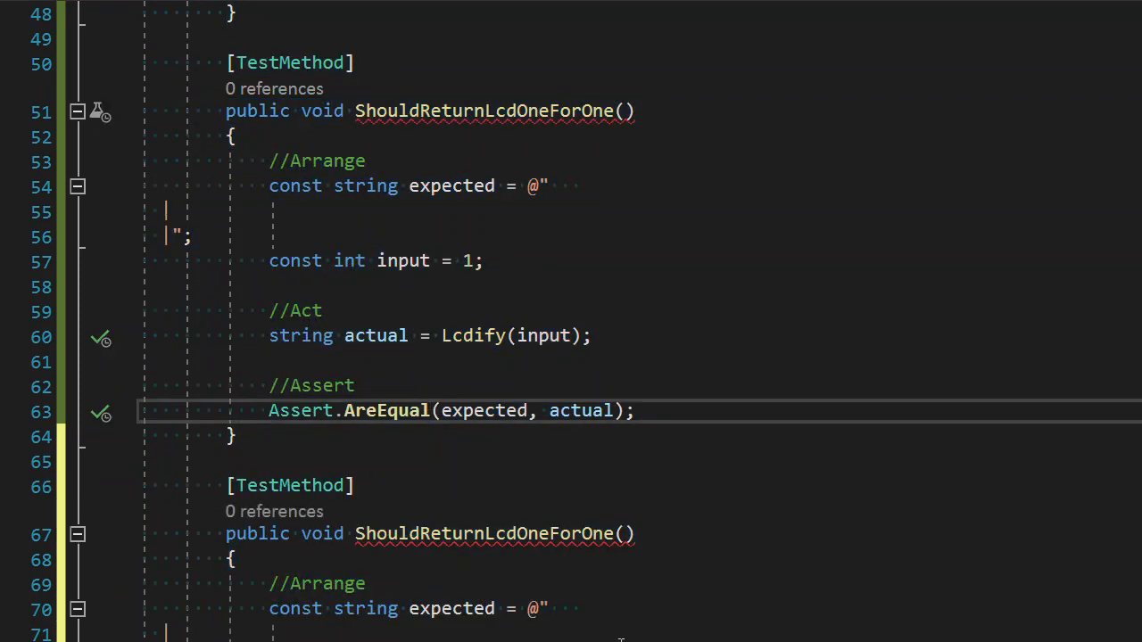
Step: Copy the digit-2 LCD glyph from the task description header comment
scroll("down", 3)
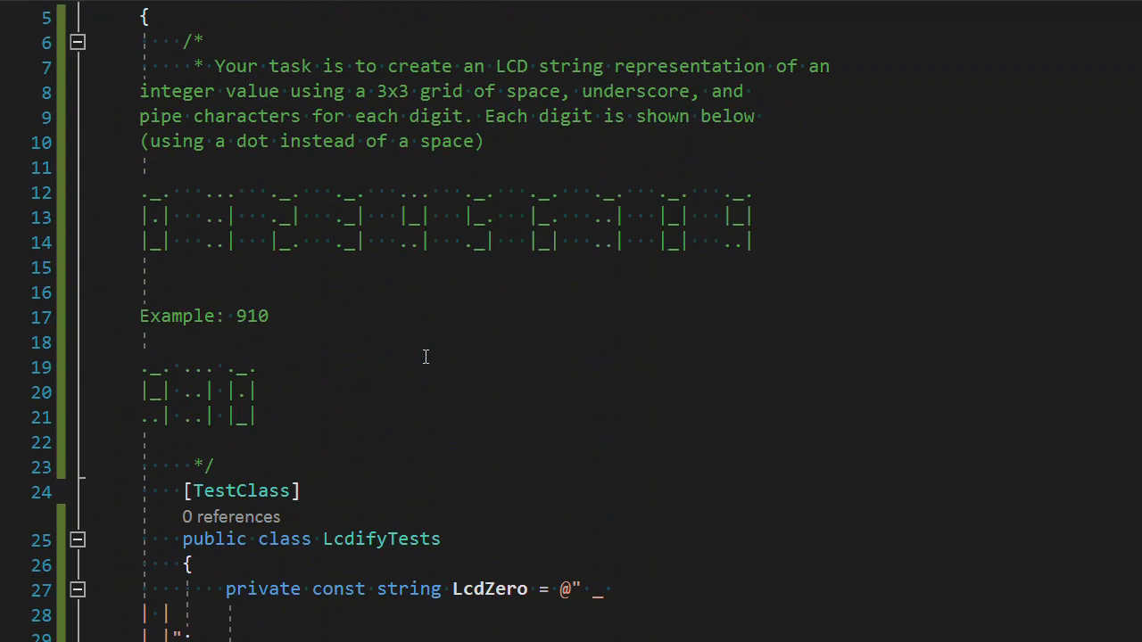
scroll("down", 3)
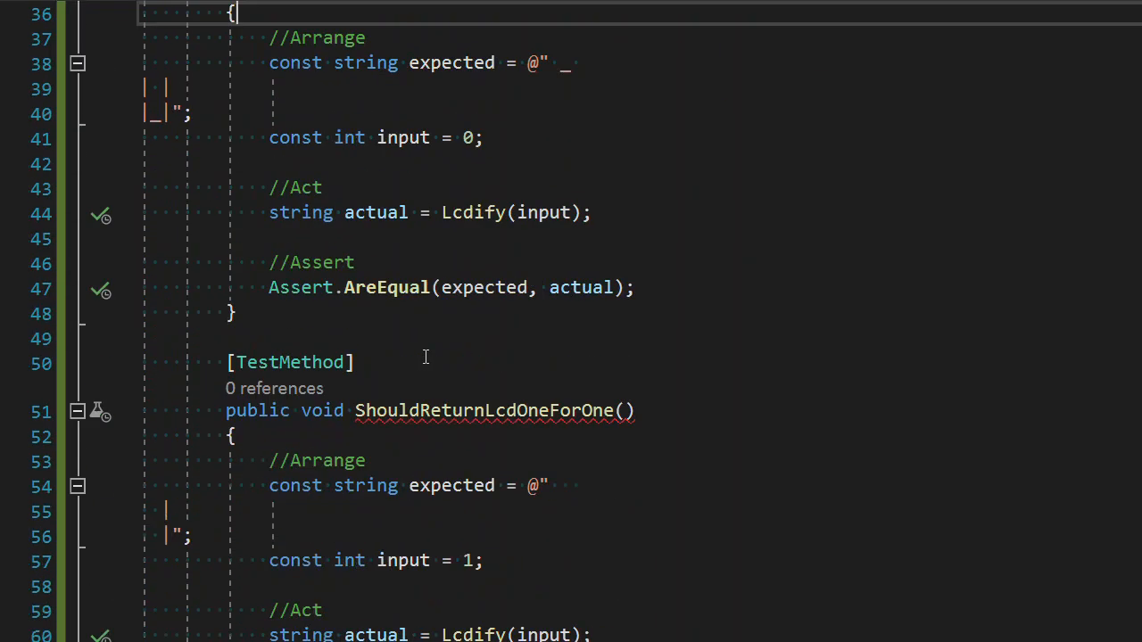
scroll("down", 3)
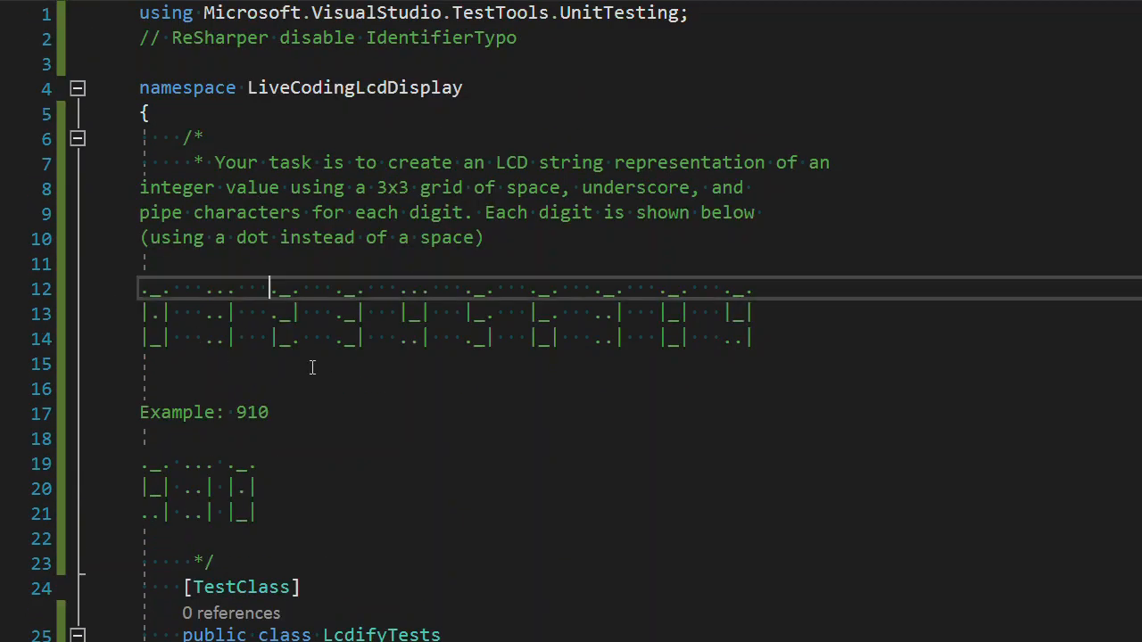
mouse_move(403, 486)
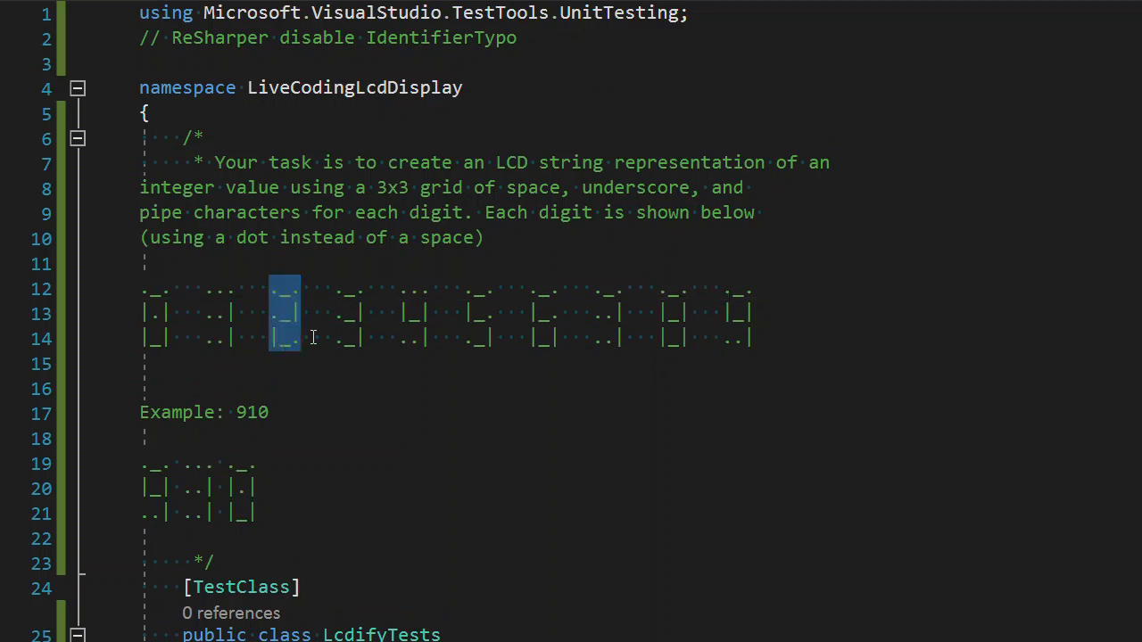
mouse_move(470, 588)
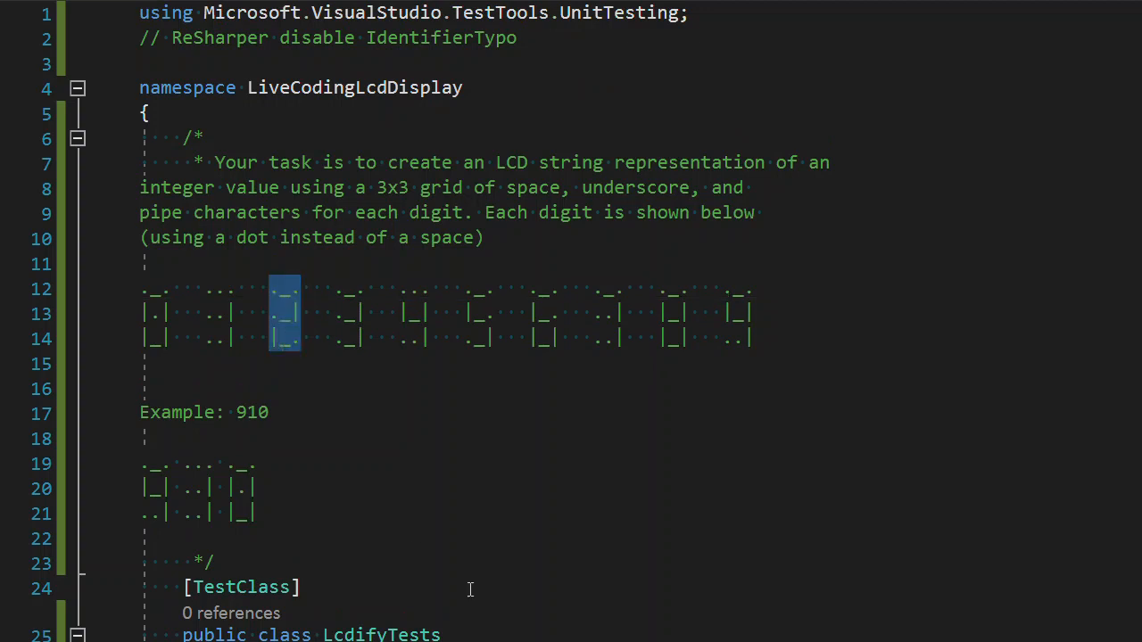
Step: Give the copied test digit-2 comment rows, a 2-shaped expected string, and input 2
scroll("down", 3)
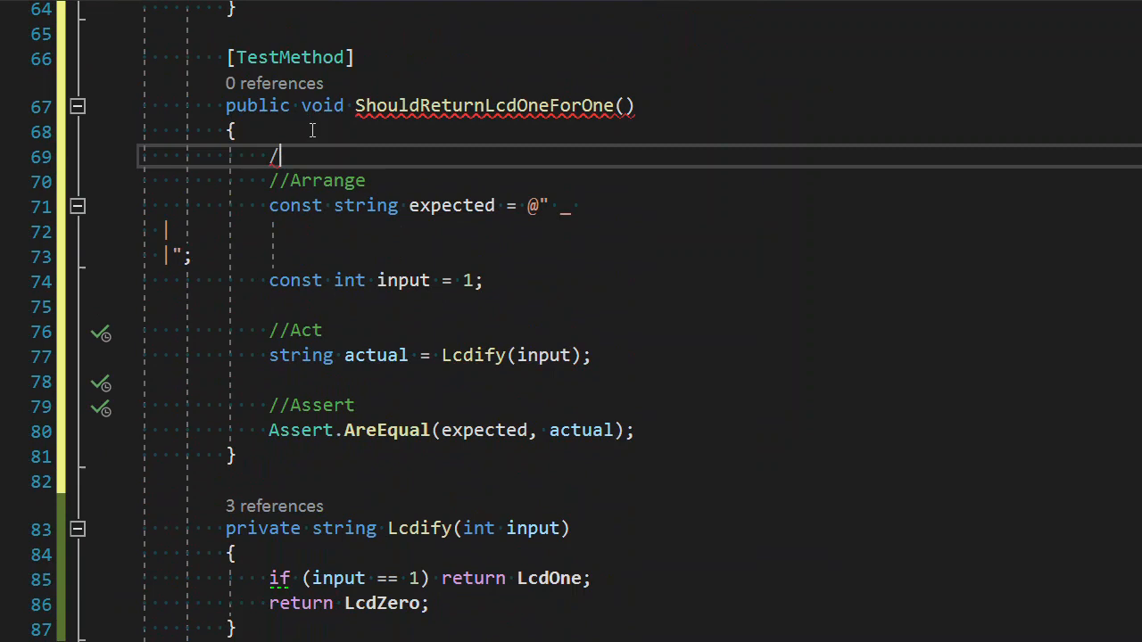
type("//")
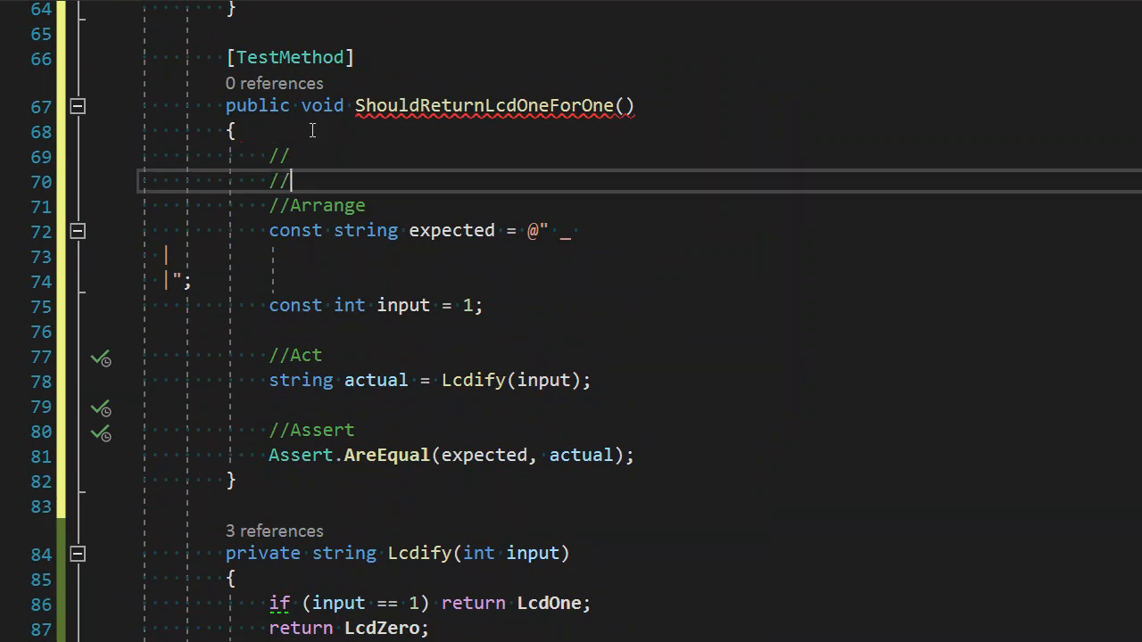
key("enter")
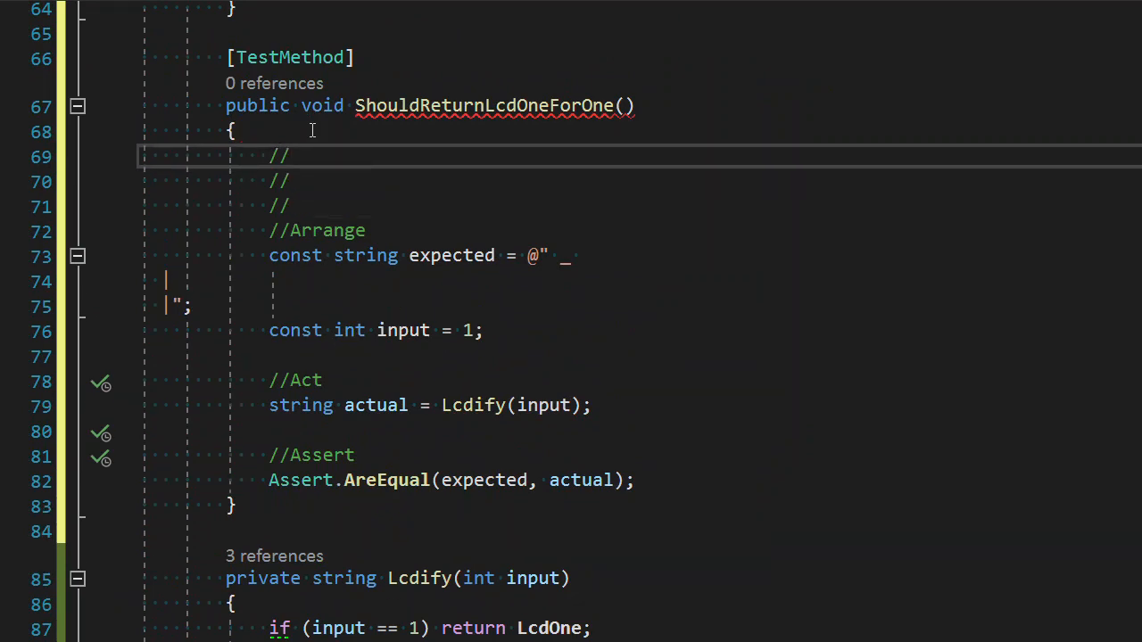
type("._.")
left_click(705, 207)
type("|_.")
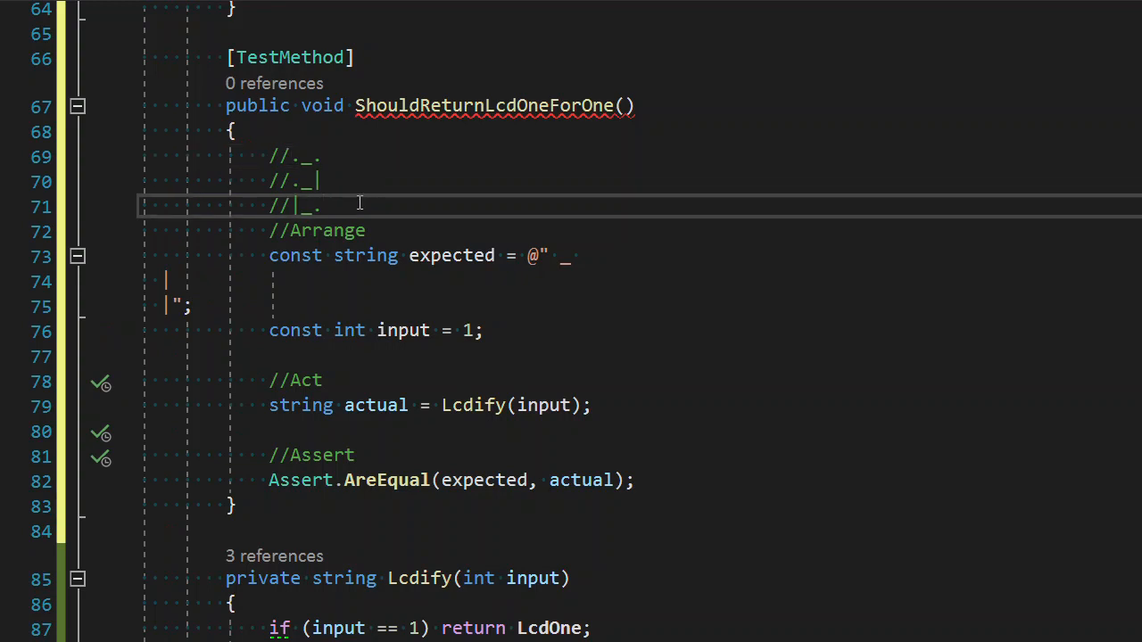
mouse_move(571, 261)
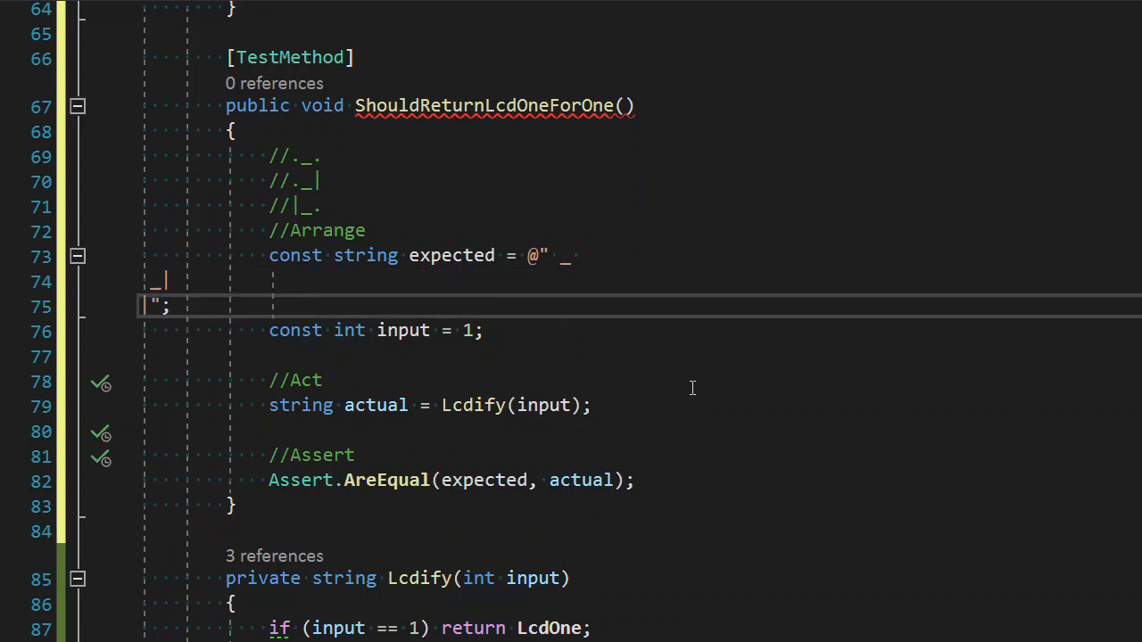
type("_")
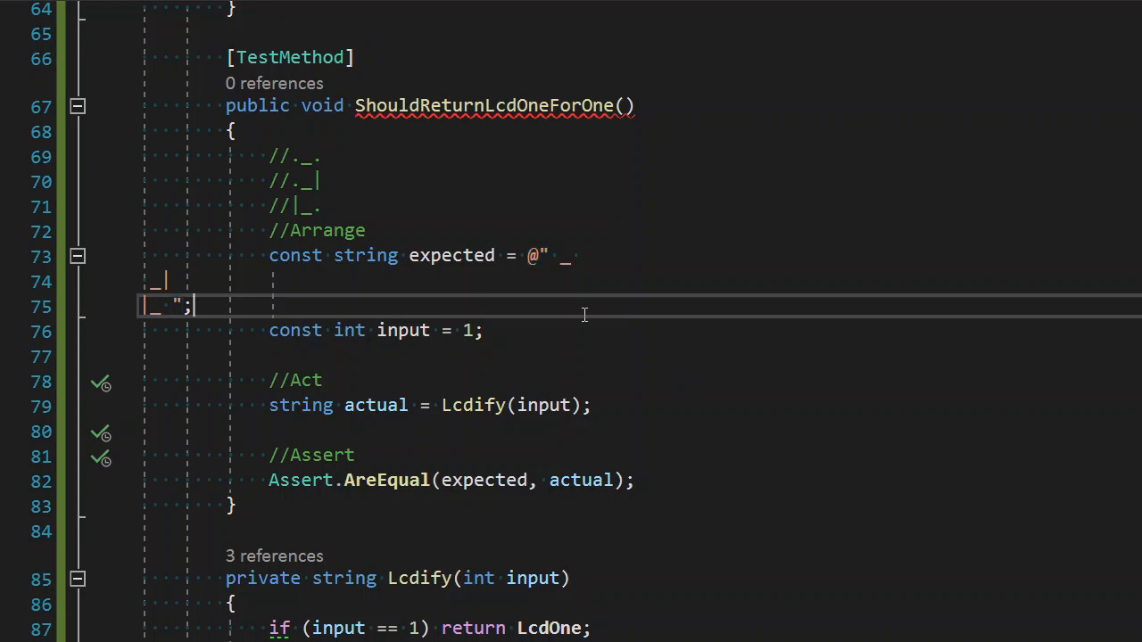
type("2")
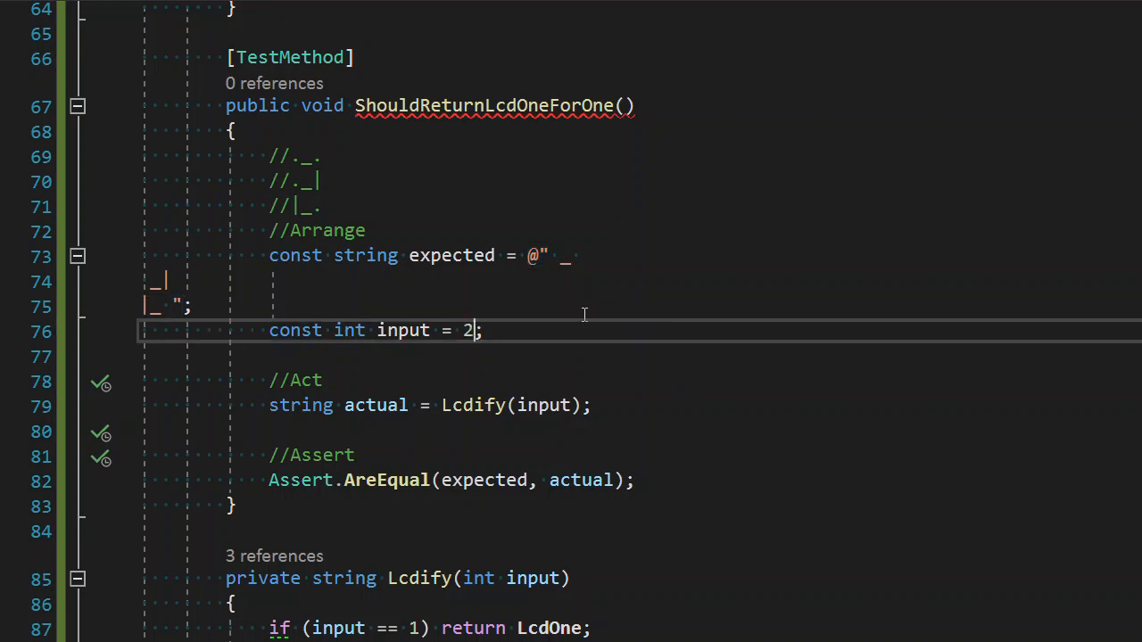
Step: Rename the copied test method to ShouldReturnLcdTwoForTwo
left_click(569, 105)
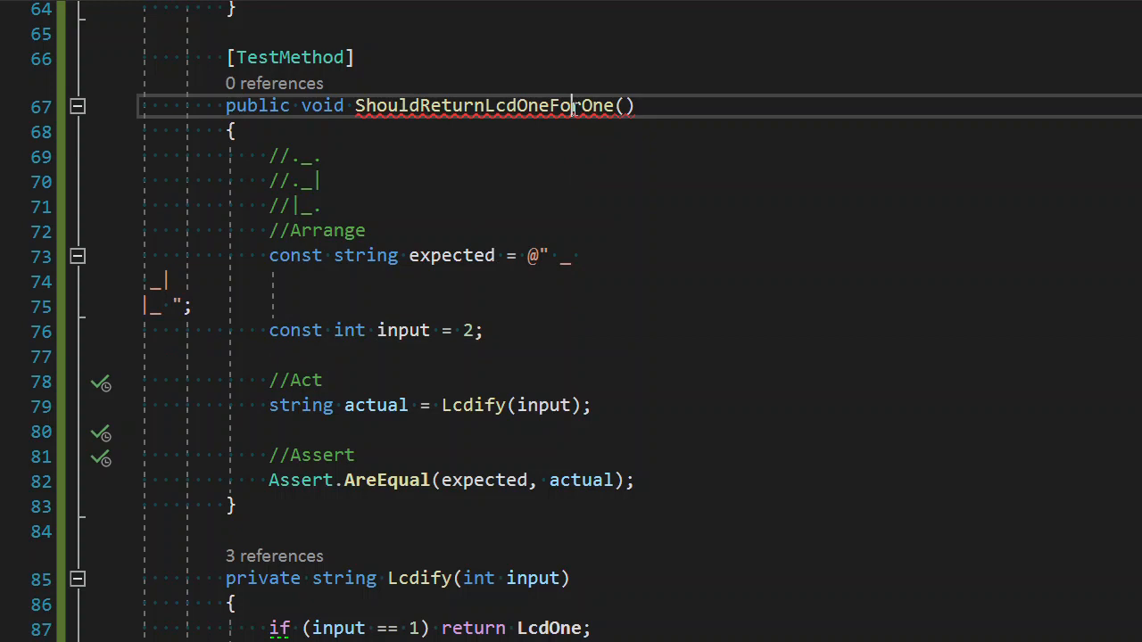
double_click(481, 105)
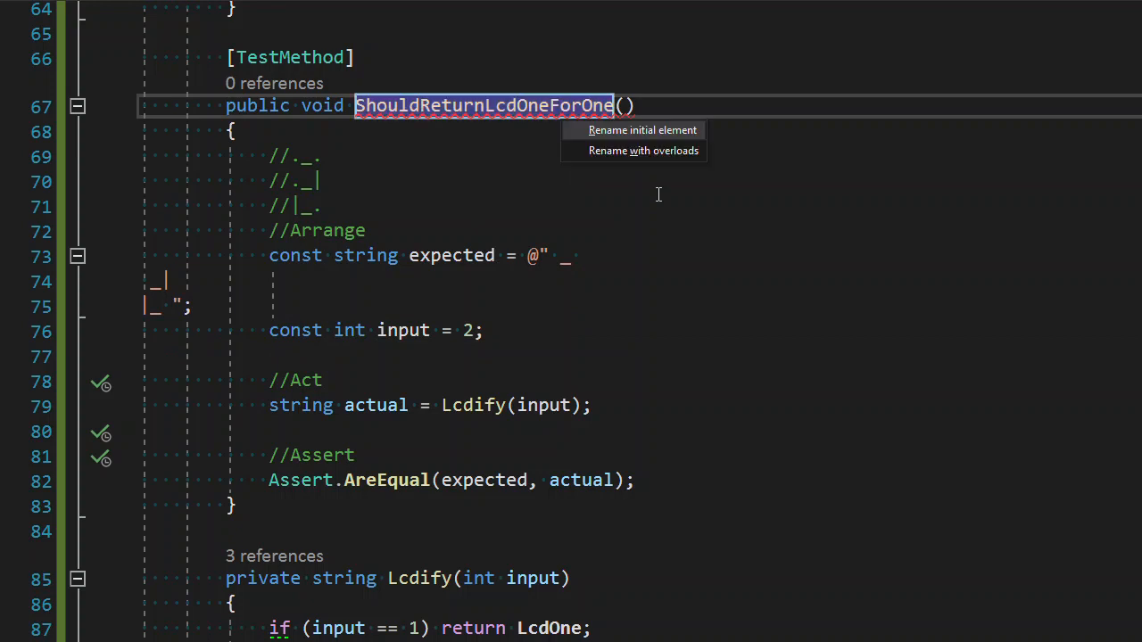
left_click(641, 129)
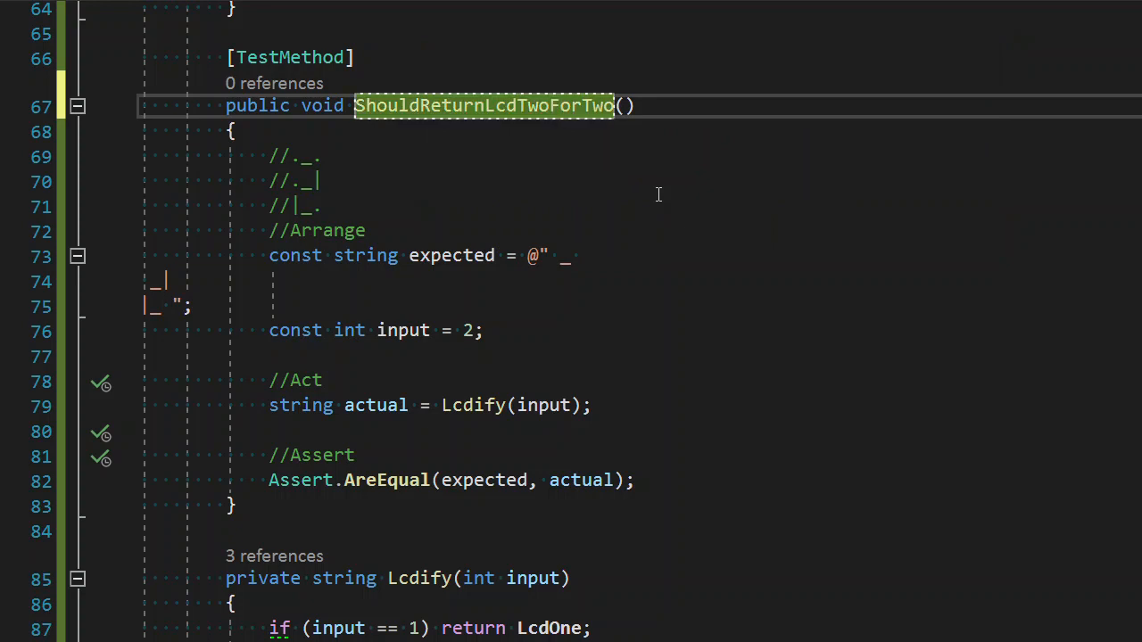
Step: Add an if (input == 2) branch returning the 2-shaped string in Lcdify
scroll("down", 3)
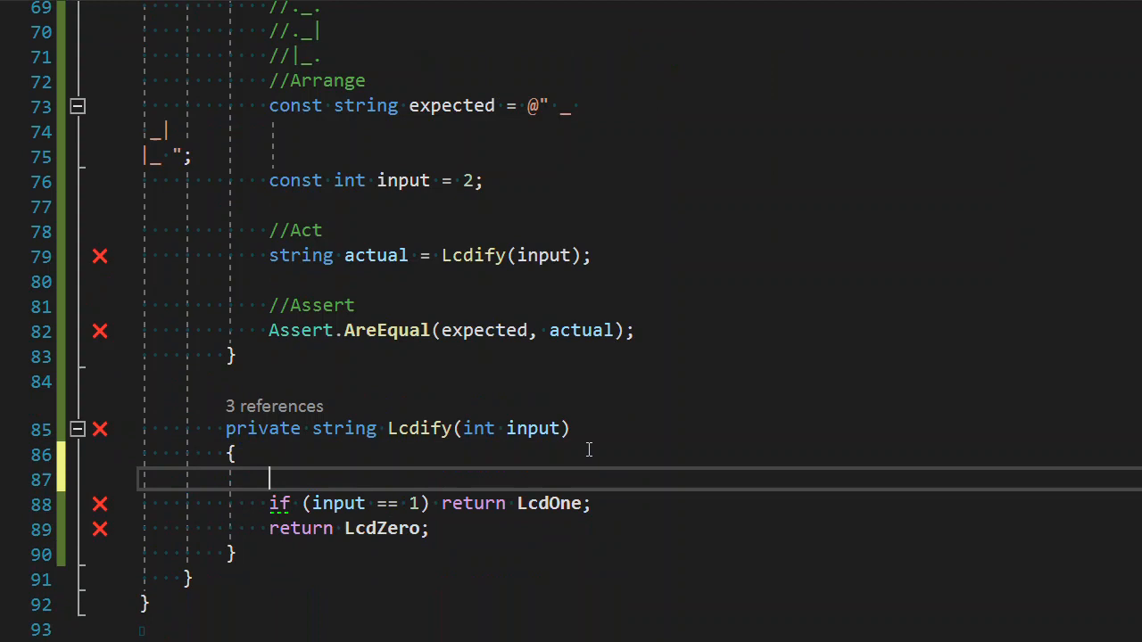
type("if(input )")
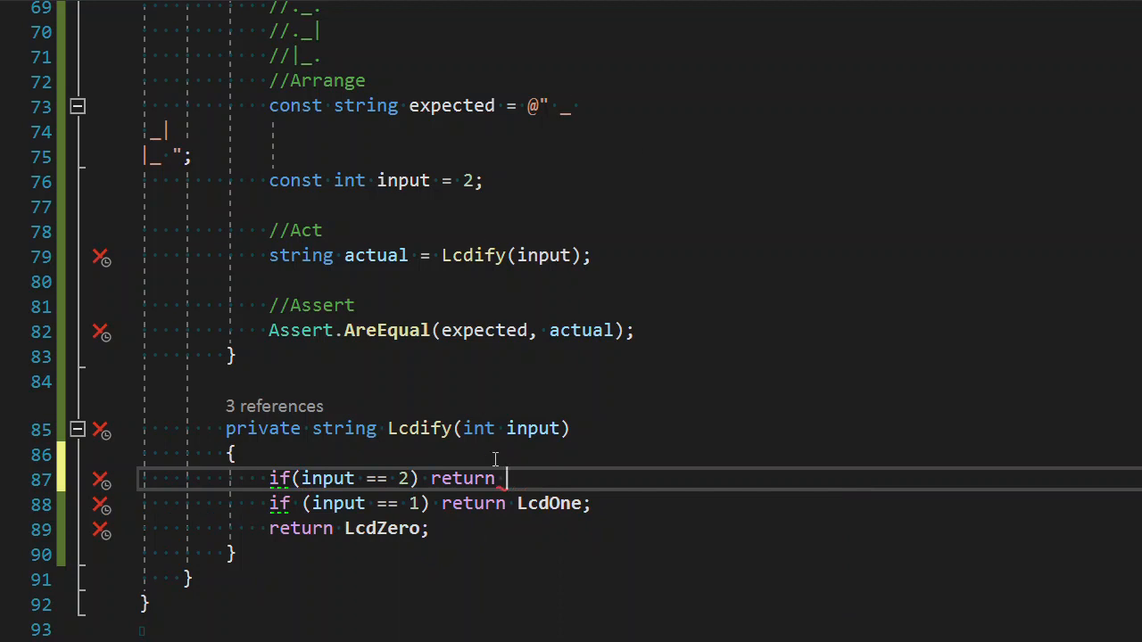
type("@\"\"")
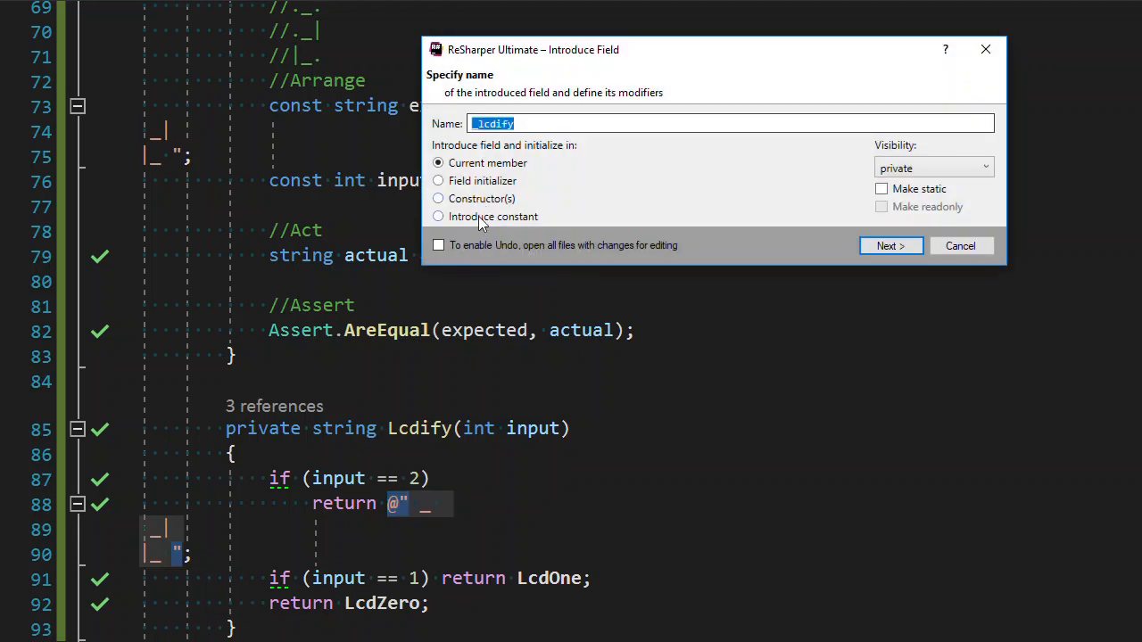
Step: Turn the inline 2-shaped string into a constant LcdTwo returned for input 2
left_click(438, 215)
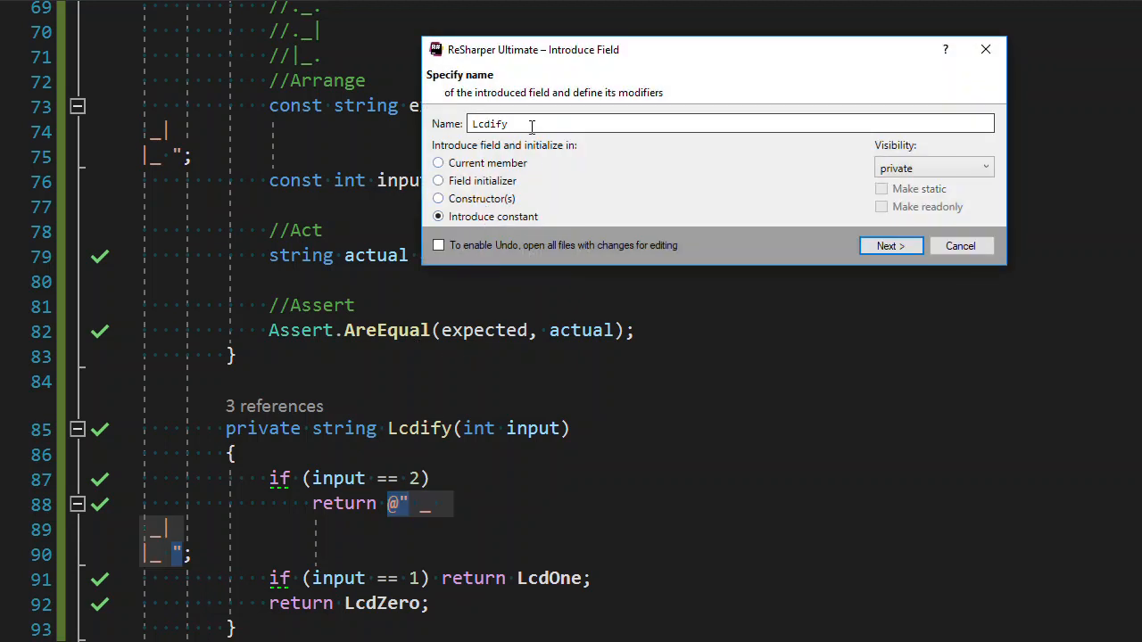
key("BackSpace")
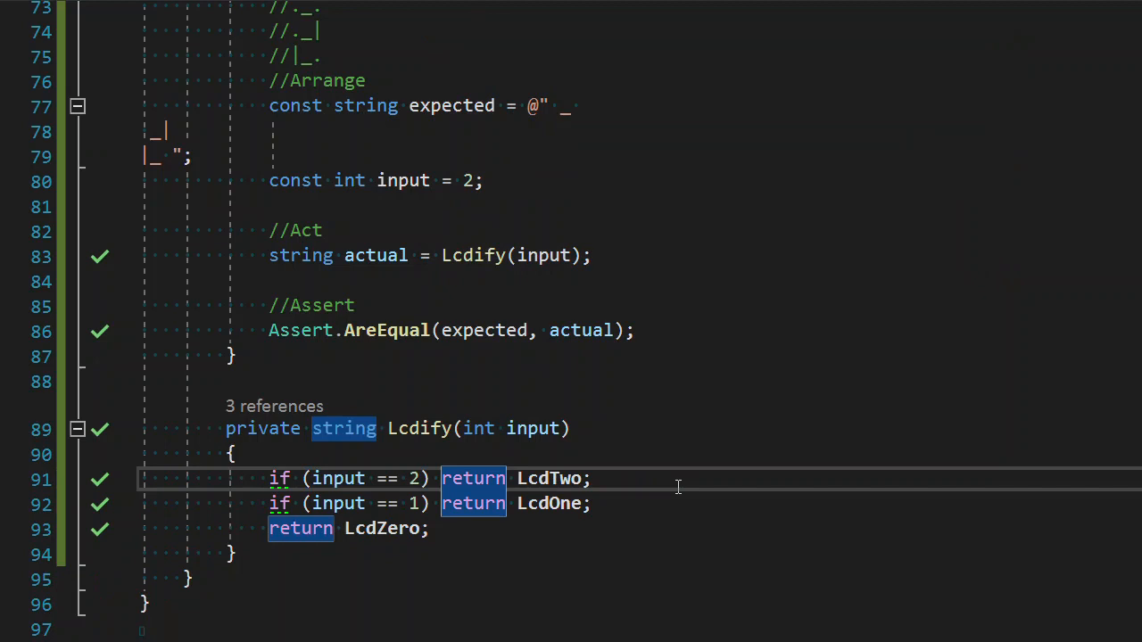
mouse_move(613, 451)
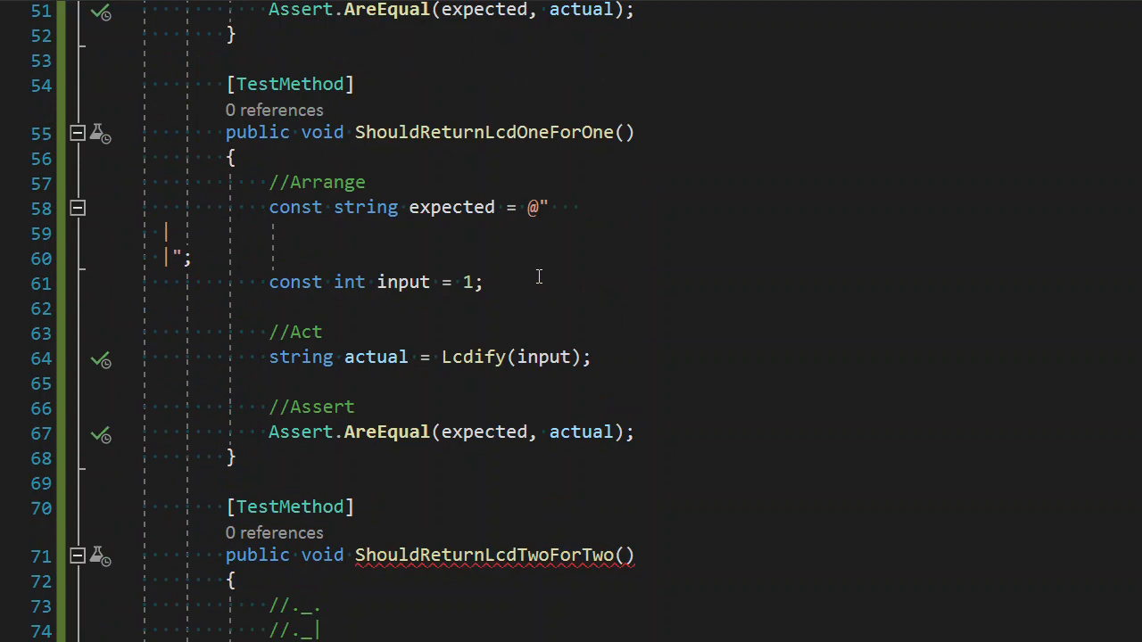
Step: Duplicate ShouldReturnLcdTwoForTwo and reshape the copy's commented pattern into the digit 3
scroll("up", 3)
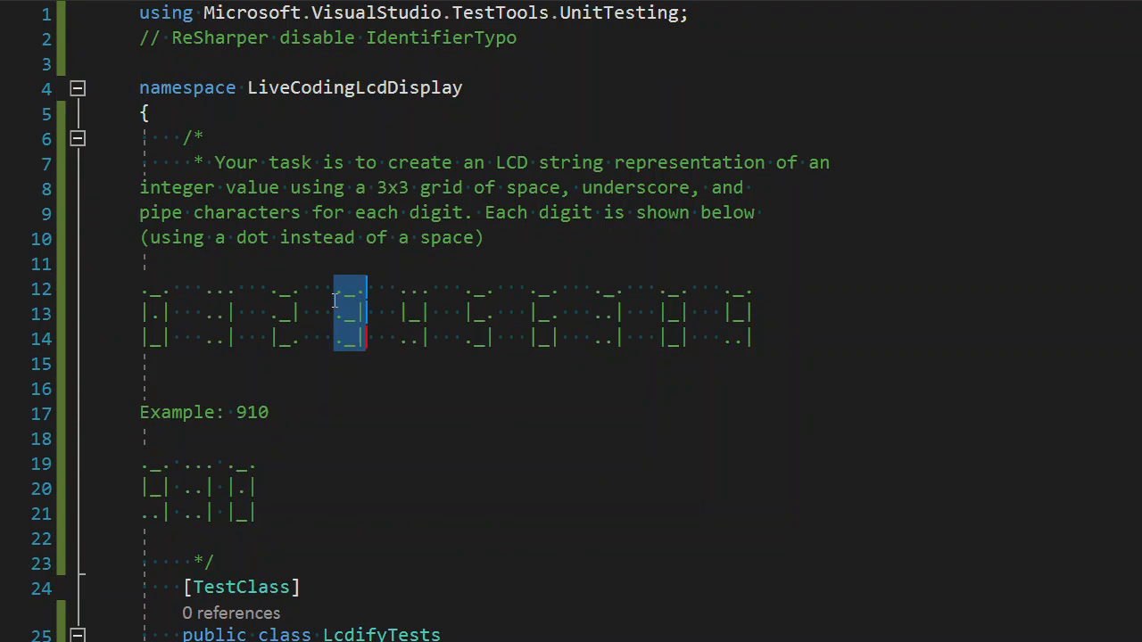
scroll("down", 3)
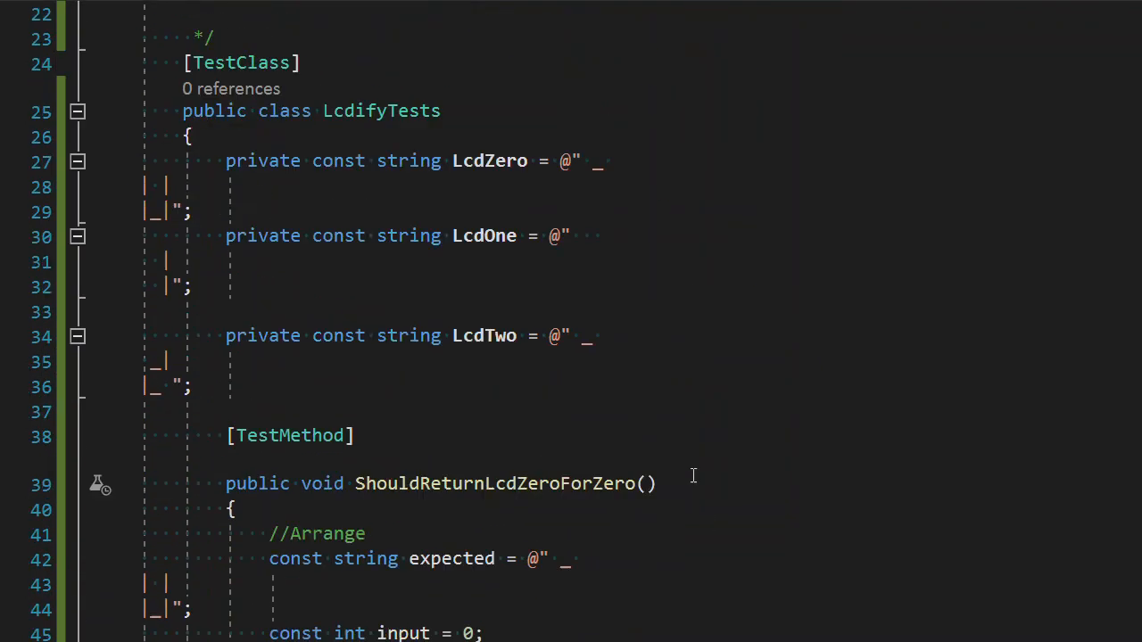
scroll("down", 3)
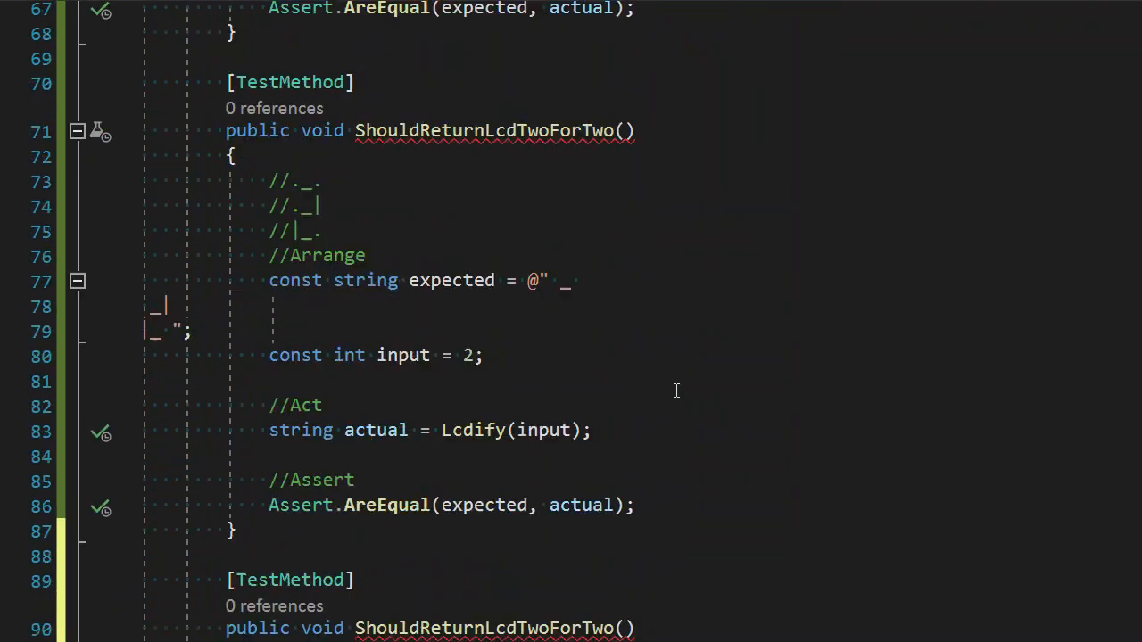
scroll("down", 3)
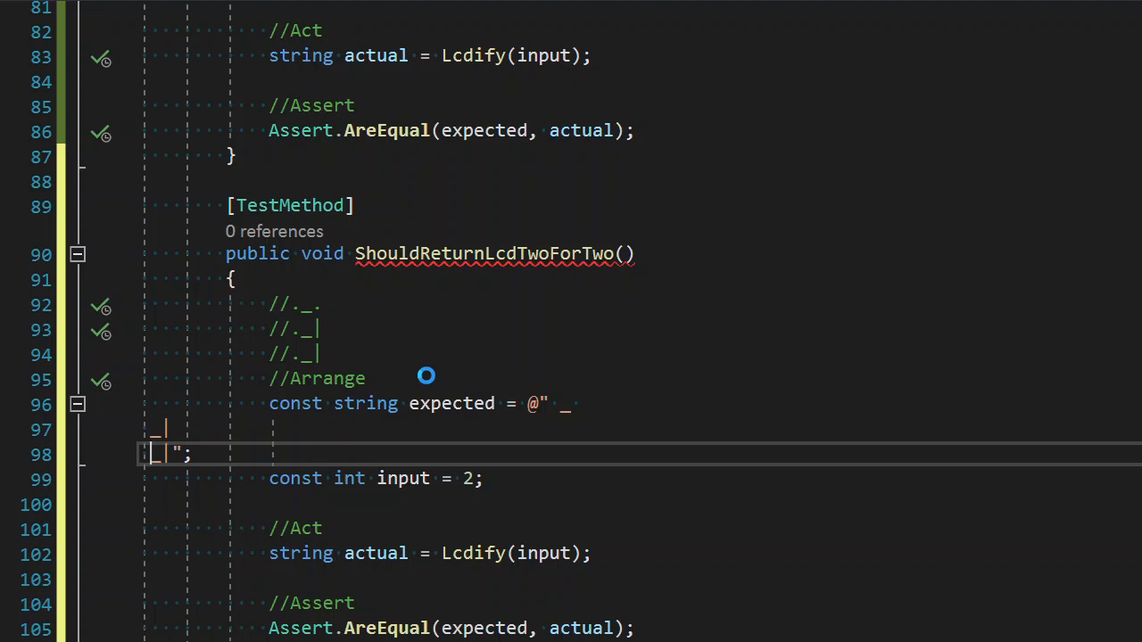
Step: Set the copied test's input to 3 and rename it ShouldReturnLcdThreeForThree
left_click(479, 478)
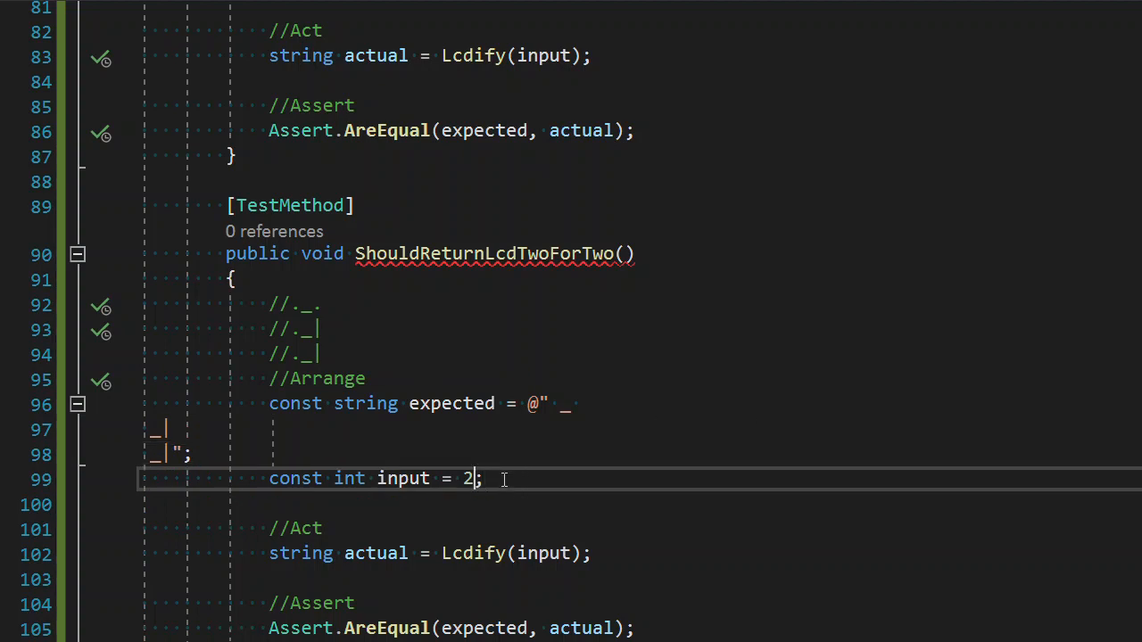
type("3")
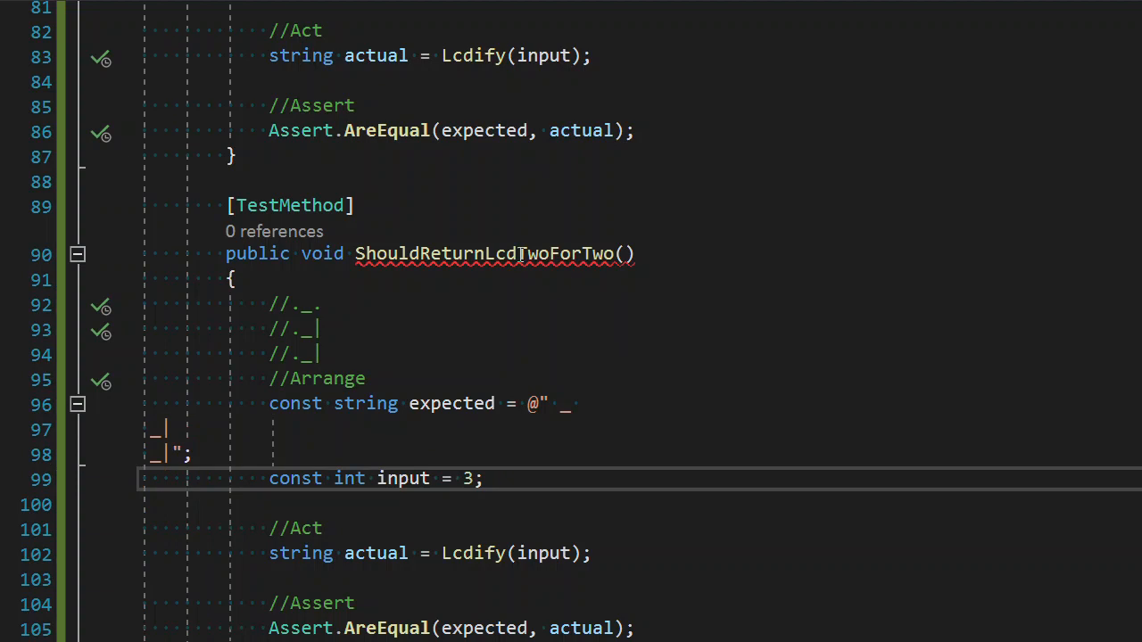
double_click(484, 253)
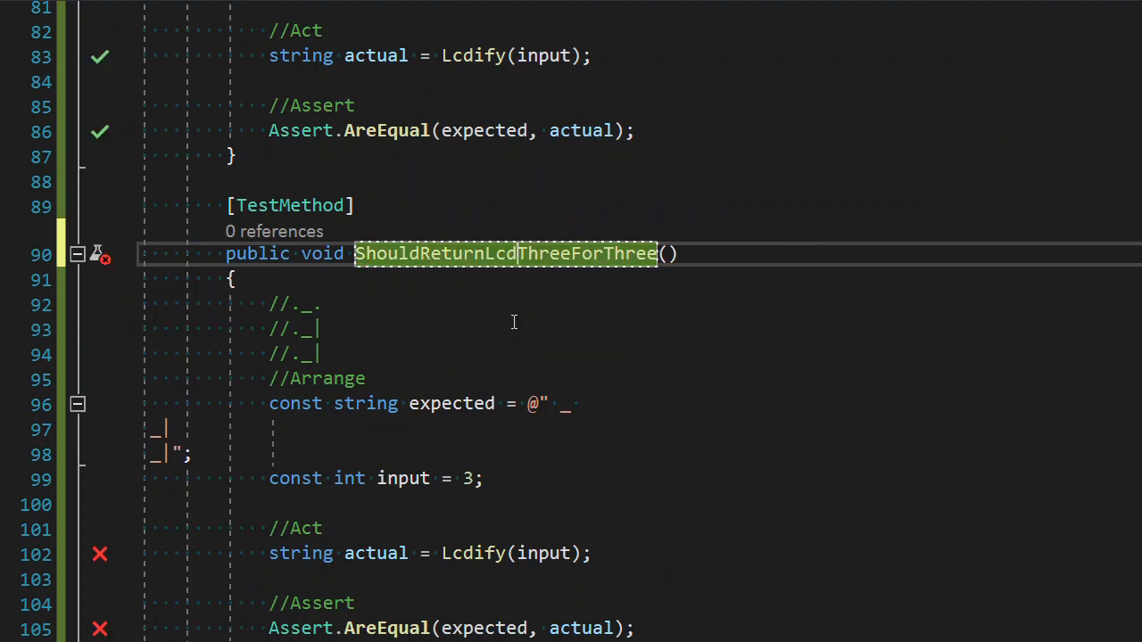
Step: Make Lcdify return the 3-shaped string when input == 3
scroll("down", 3)
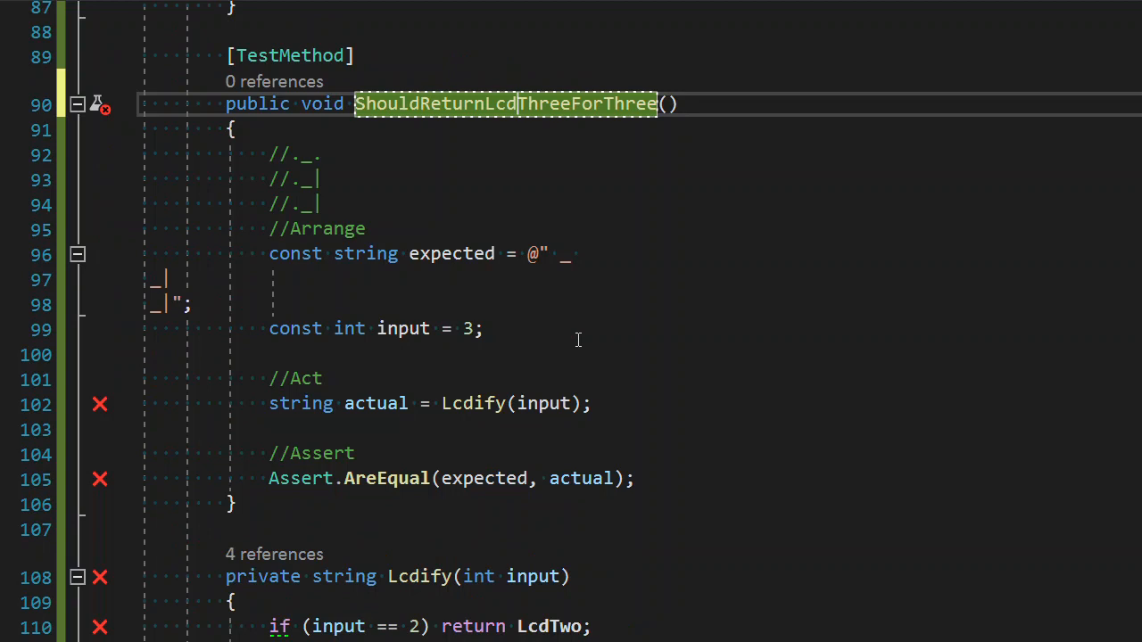
scroll("down", 3)
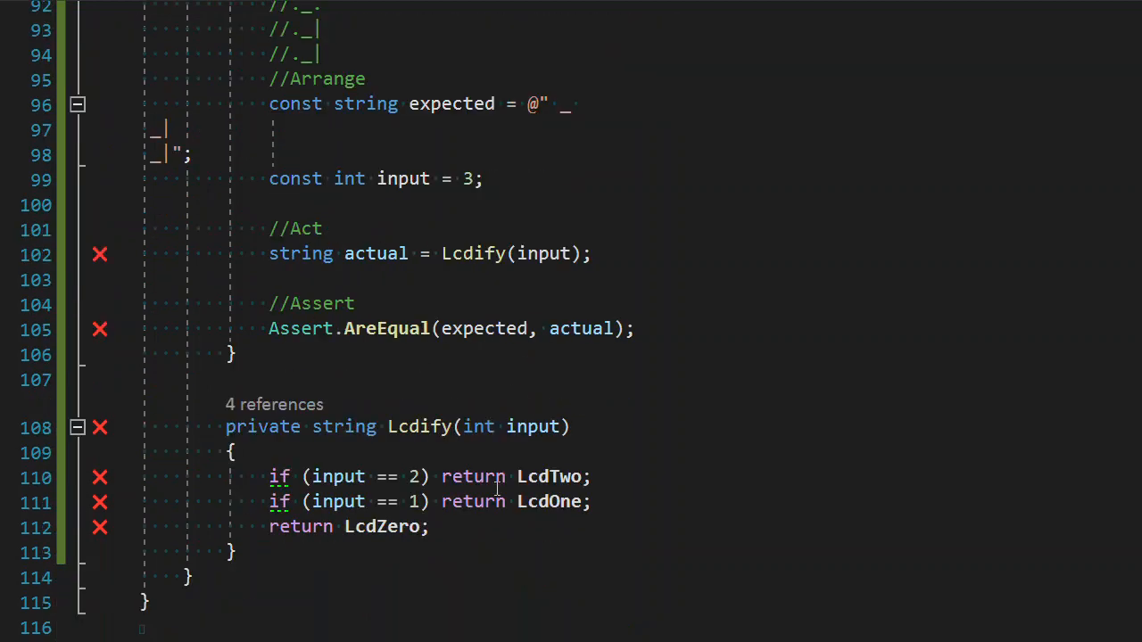
type("if(")
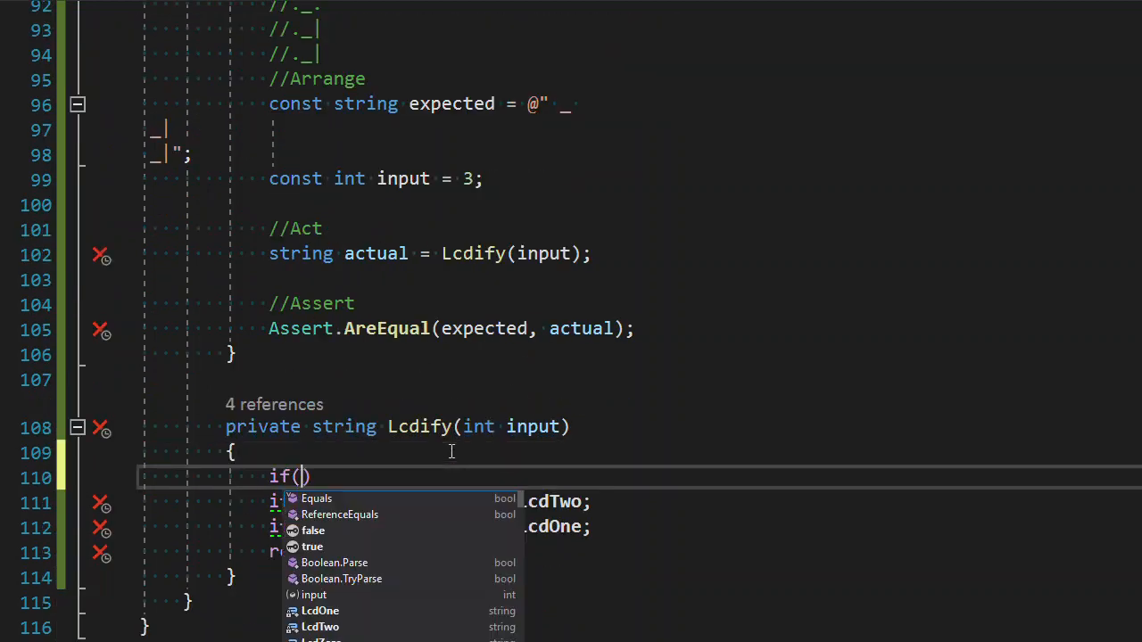
type("input == 3")
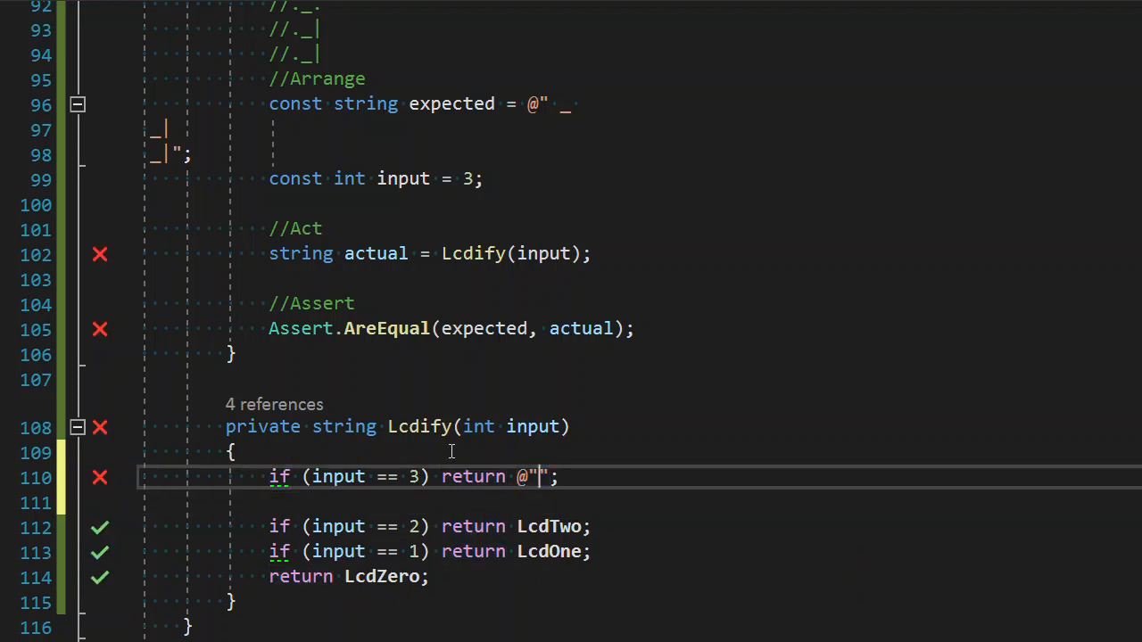
type("_")
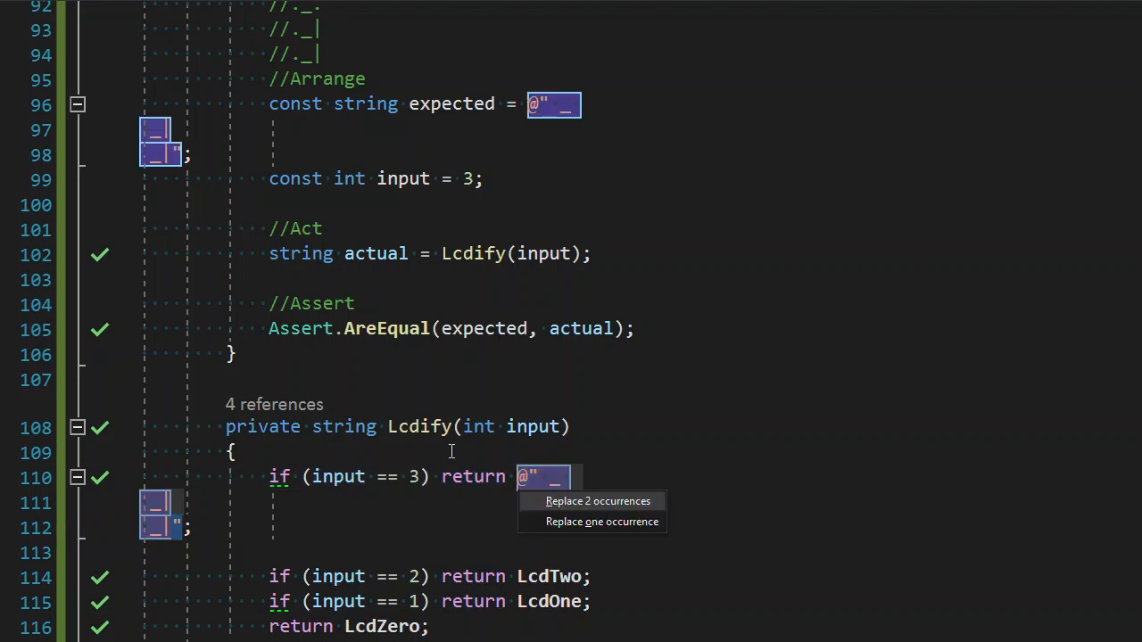
Step: Introduce a LcdThree constant replacing both occurrences of the three pattern
left_click(597, 500)
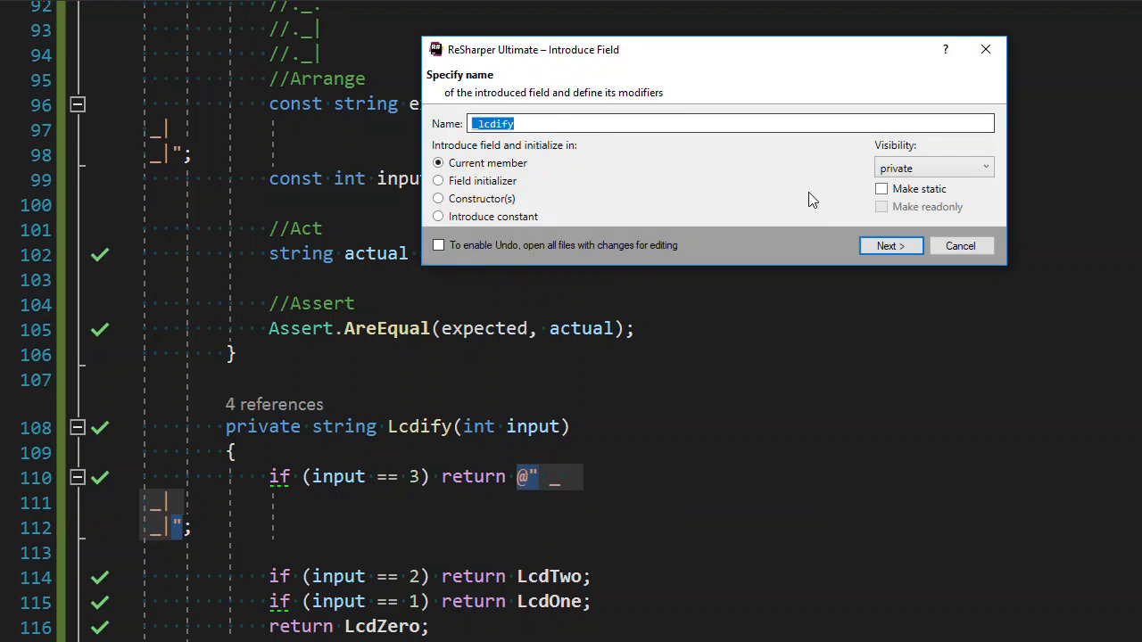
left_click(438, 215)
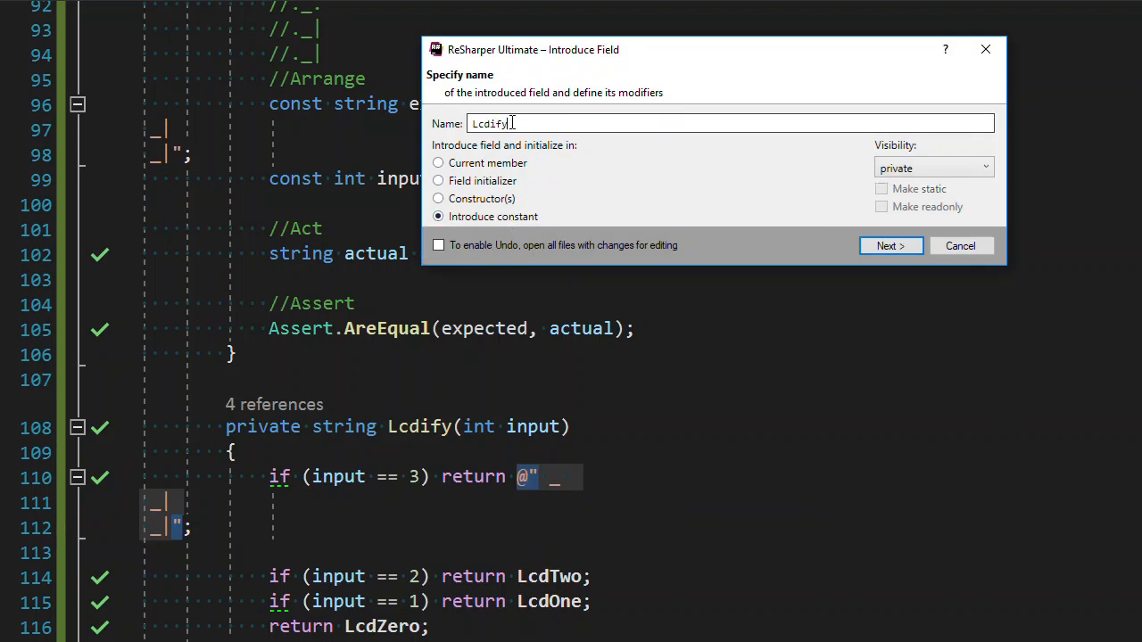
type("LcdThree")
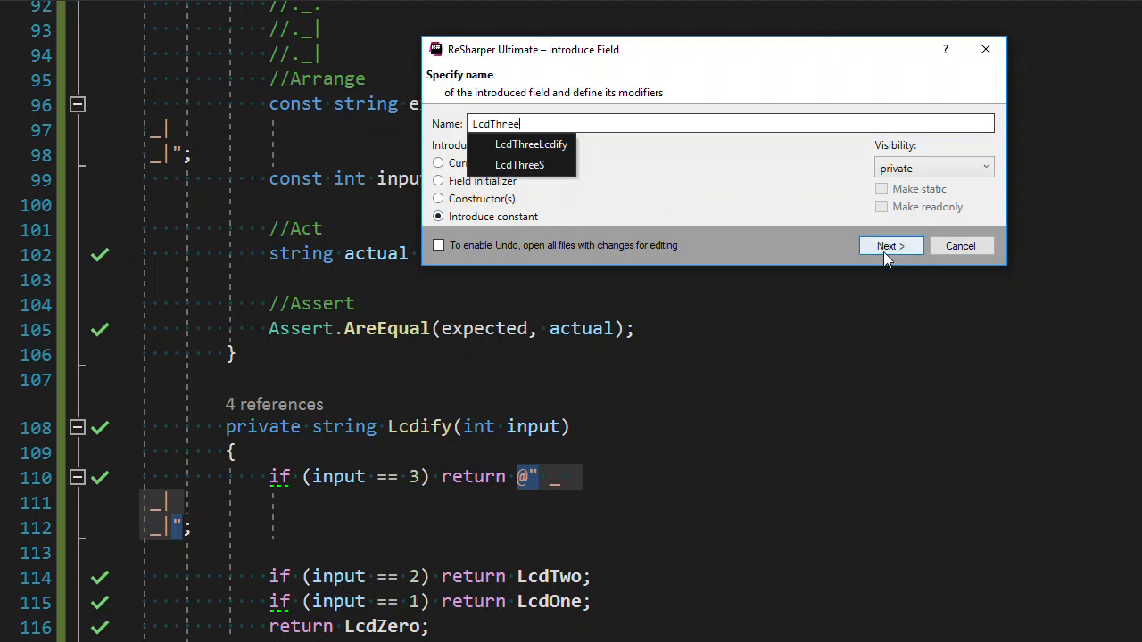
left_click(889, 246)
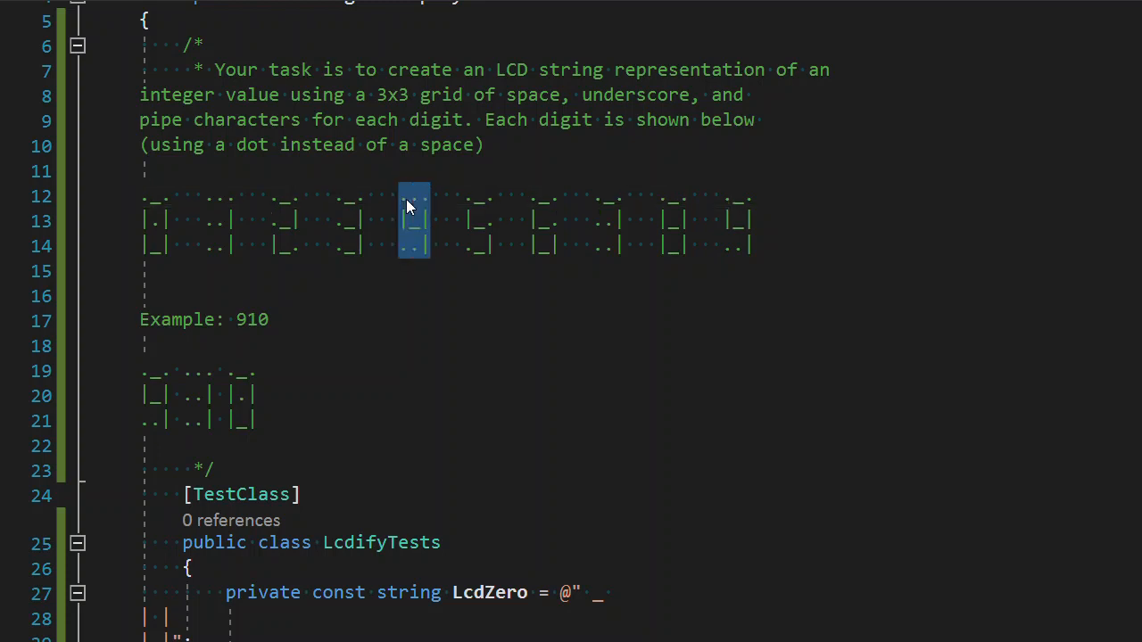
Step: Duplicate the Three test and give the copy the digit-4 pattern and input 4
scroll("down", 3)
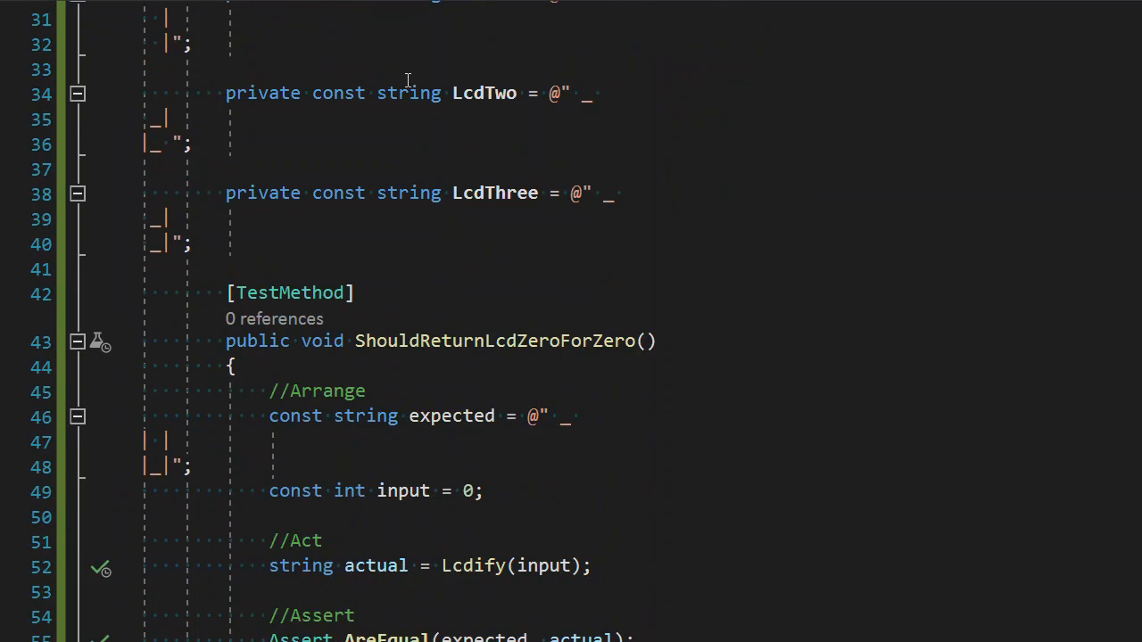
scroll("down", 3)
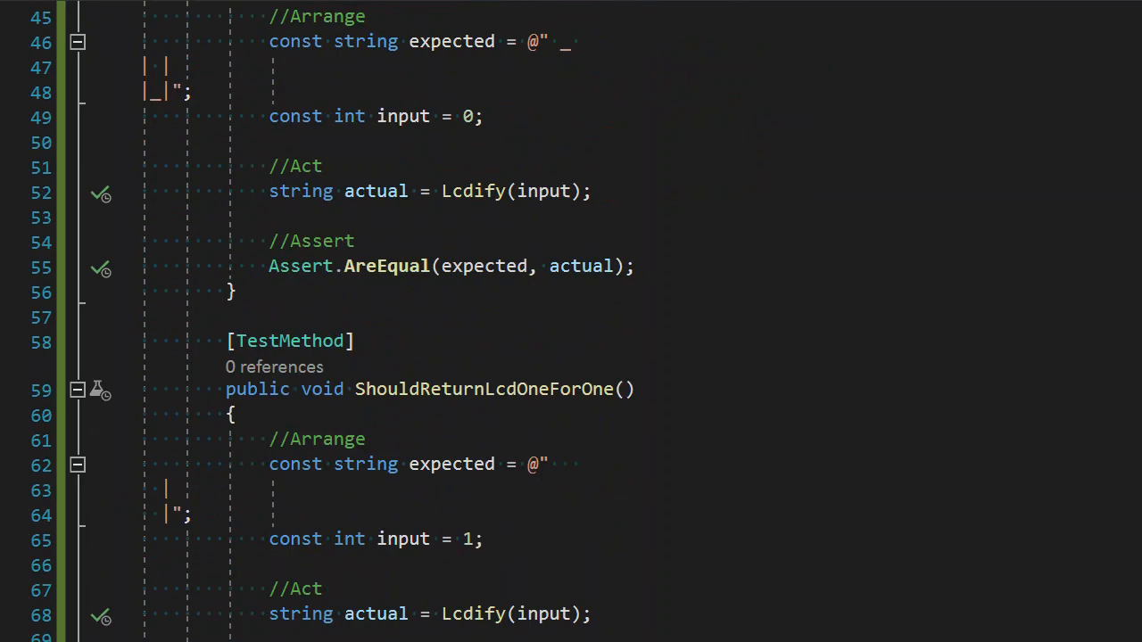
double_click(482, 389)
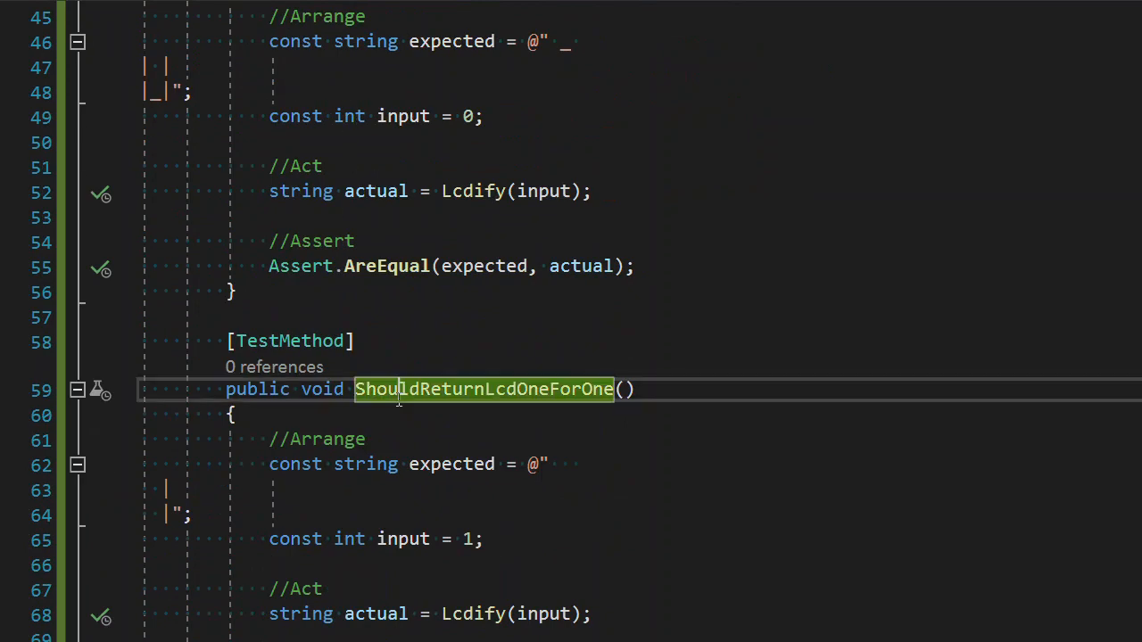
scroll("down", 3)
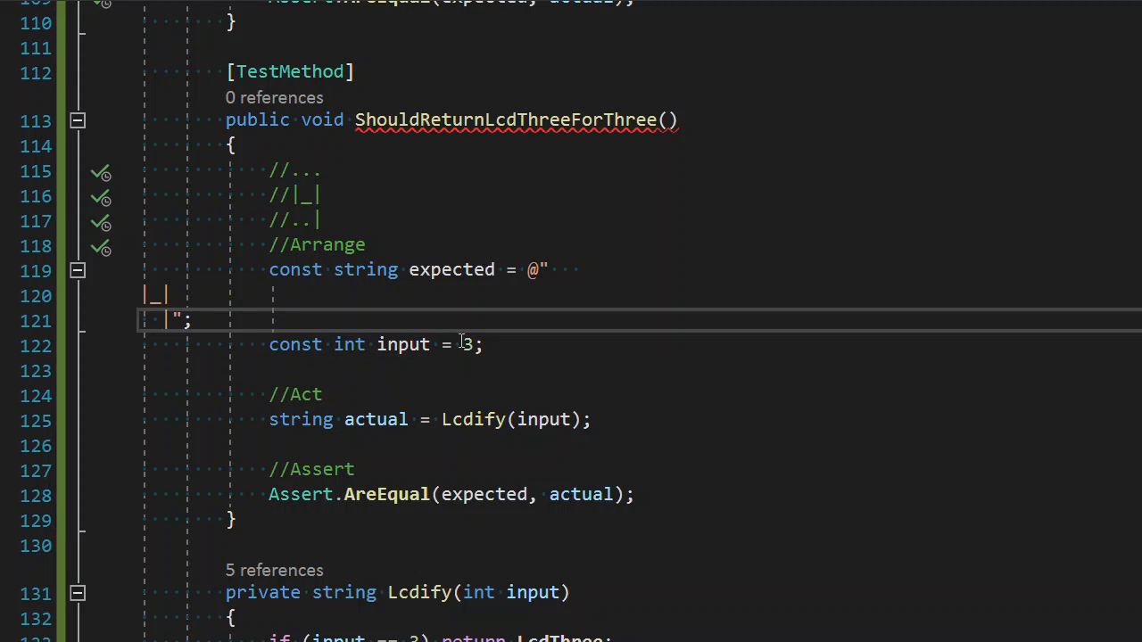
type("4")
type("ShouldReturnLcdFourFor")
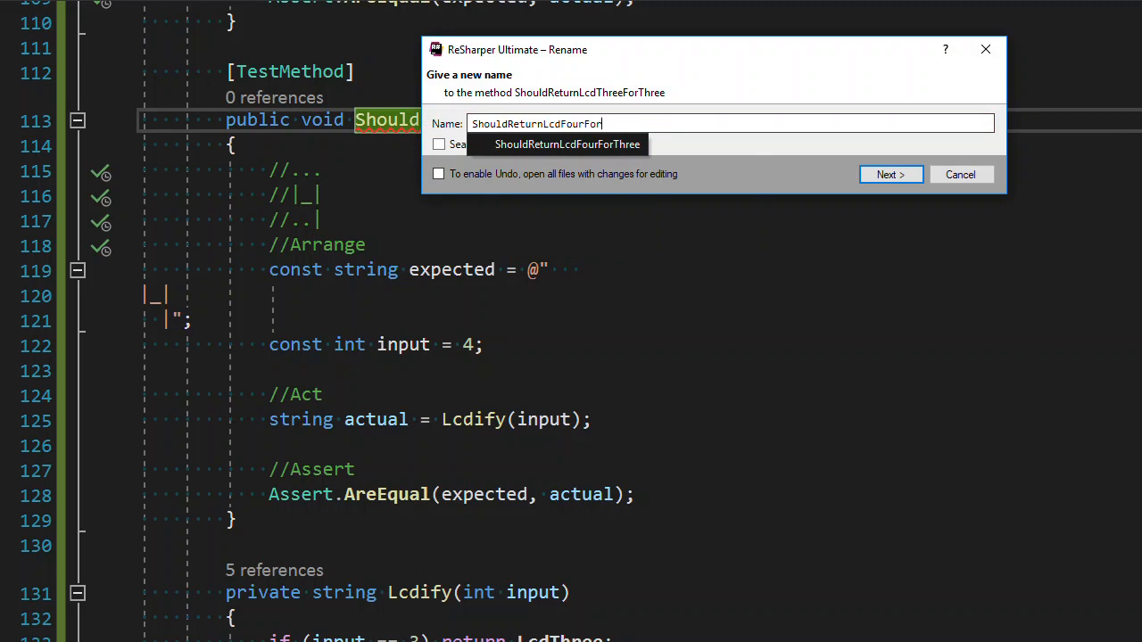
Step: Finish renaming the test to ShouldReturnLcdFourForFour and rerun the tests
key("Backspace")
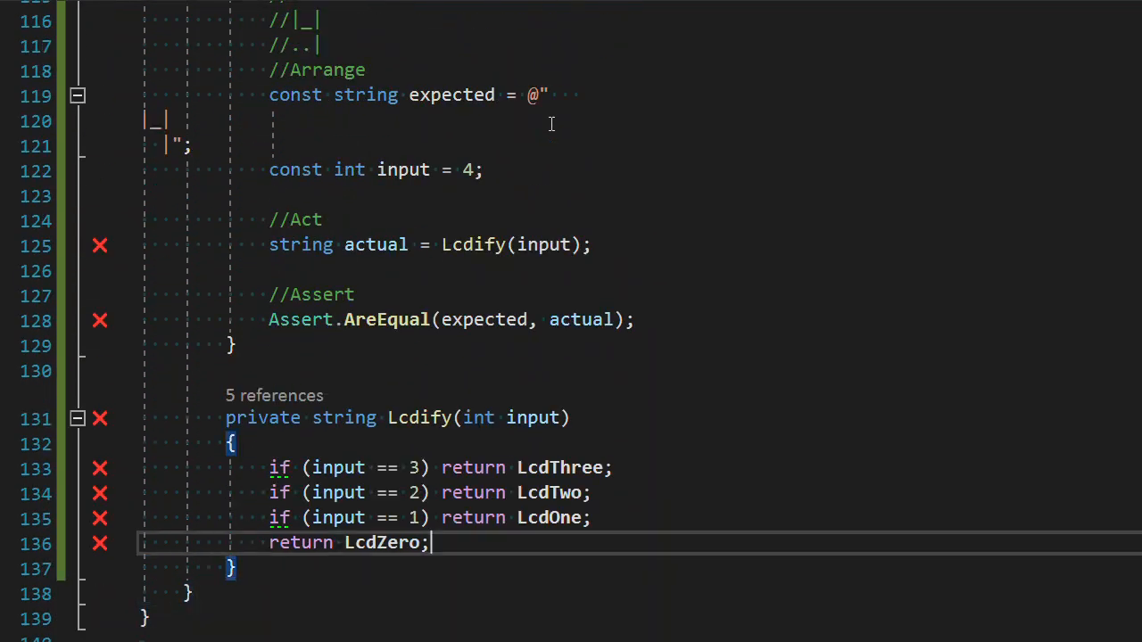
Step: Add an if (input == 4) branch returning the LCD four pattern string
type("if")
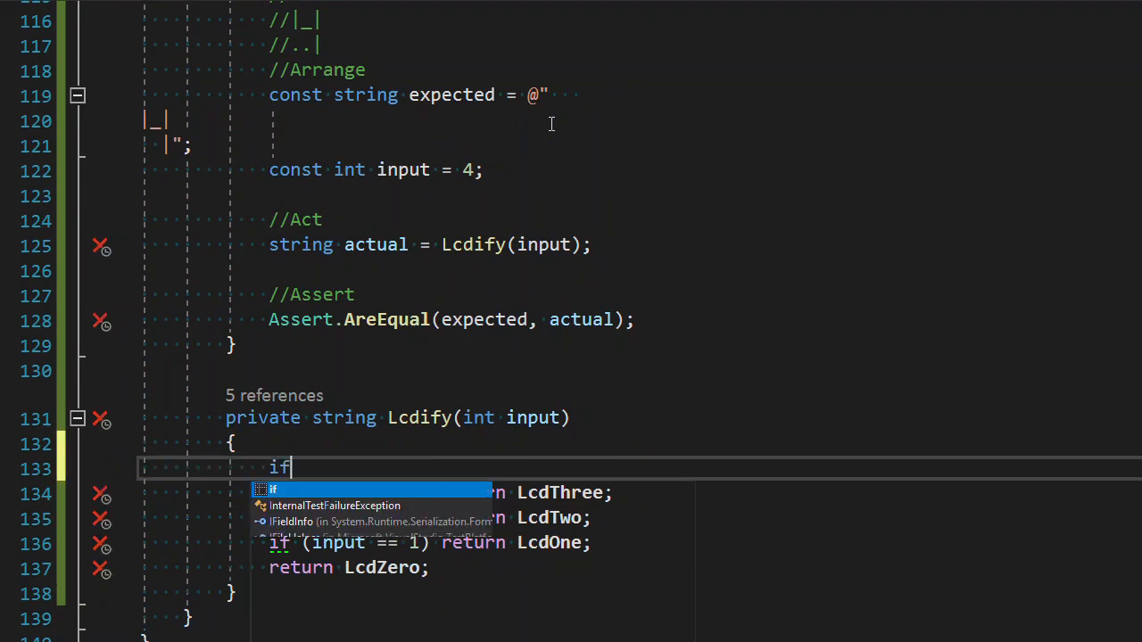
type("(input == 4)")
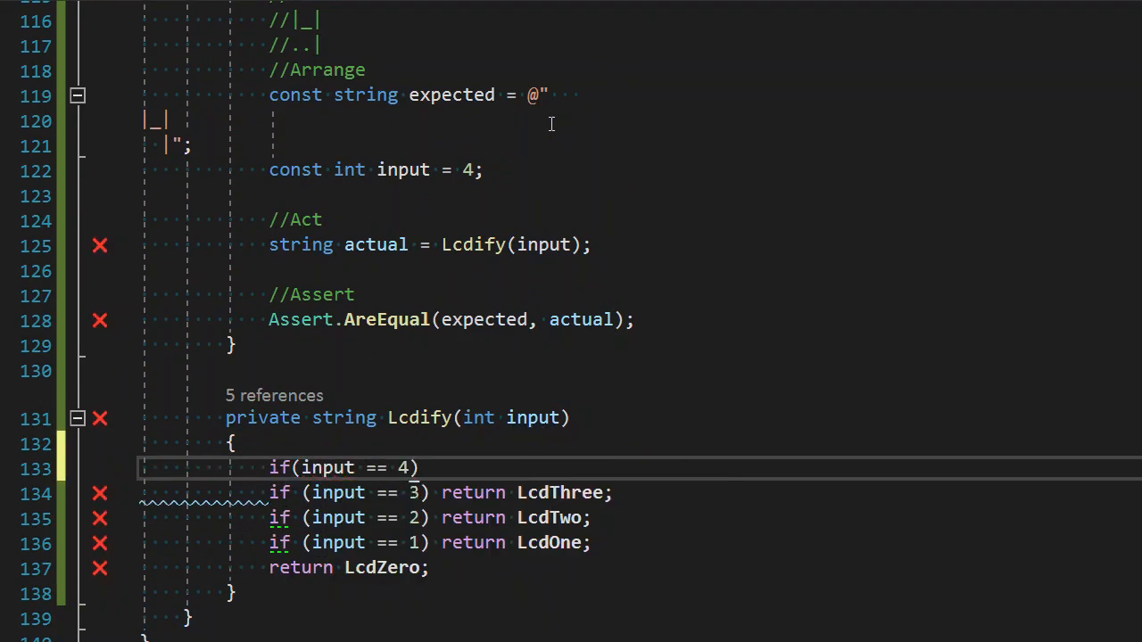
type("return @\"")
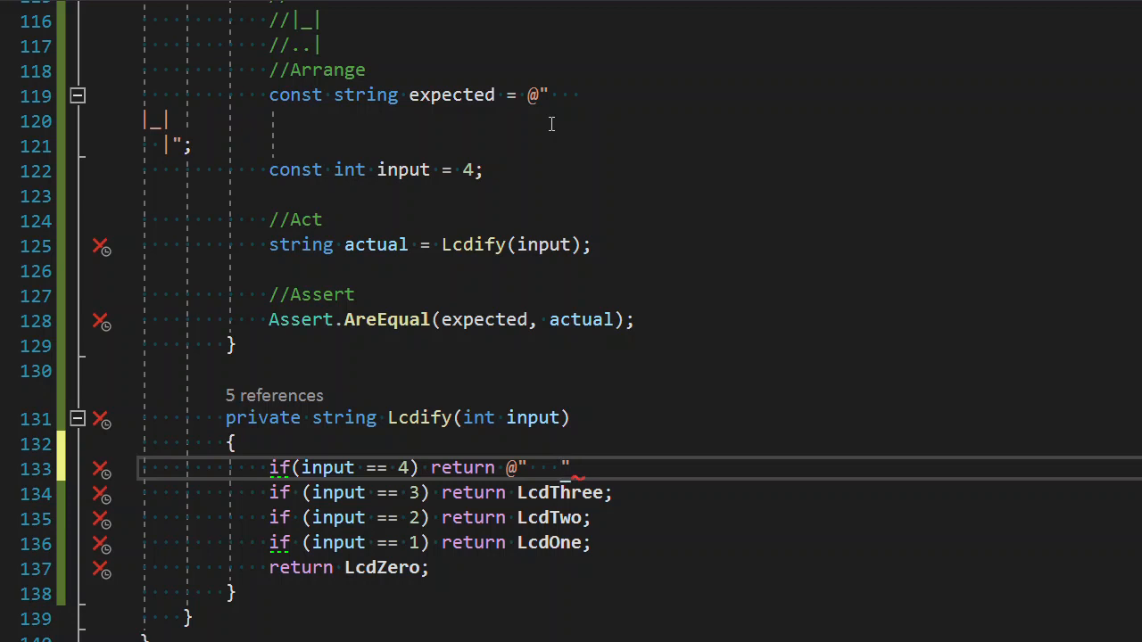
key("enter")
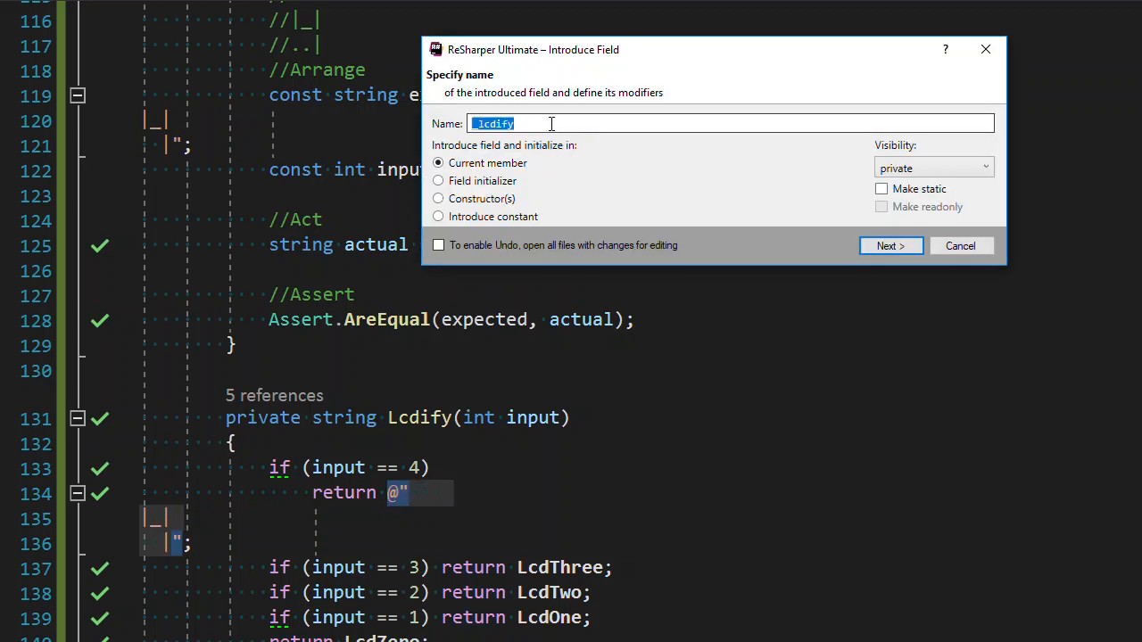
Step: Extract the four pattern into a constant named LcdFour
left_click(438, 216)
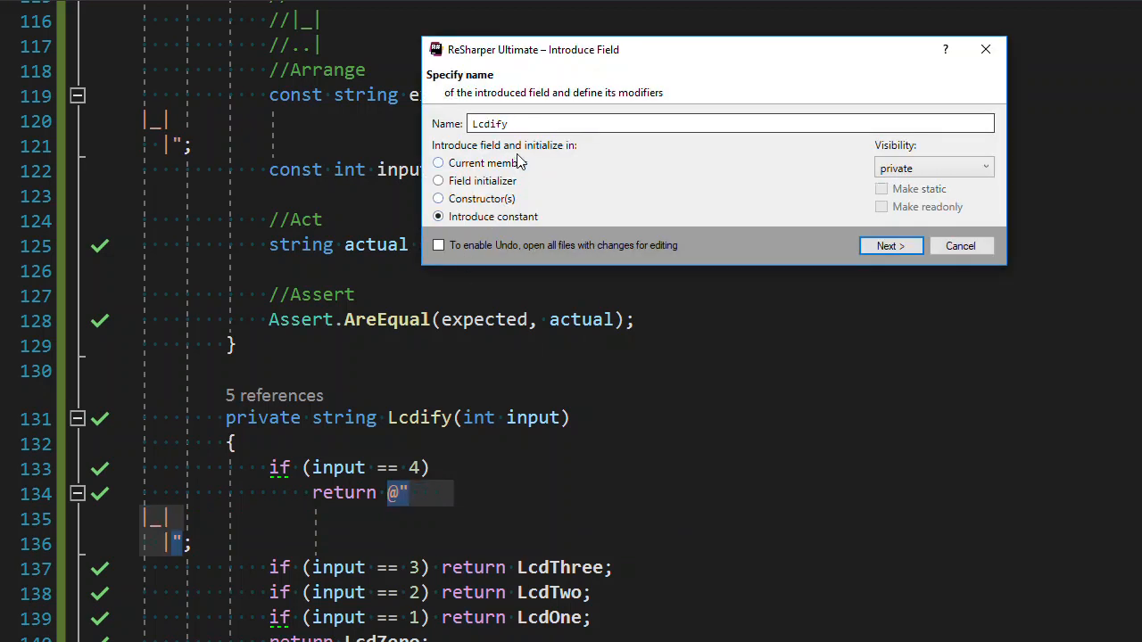
key("BackSpace")
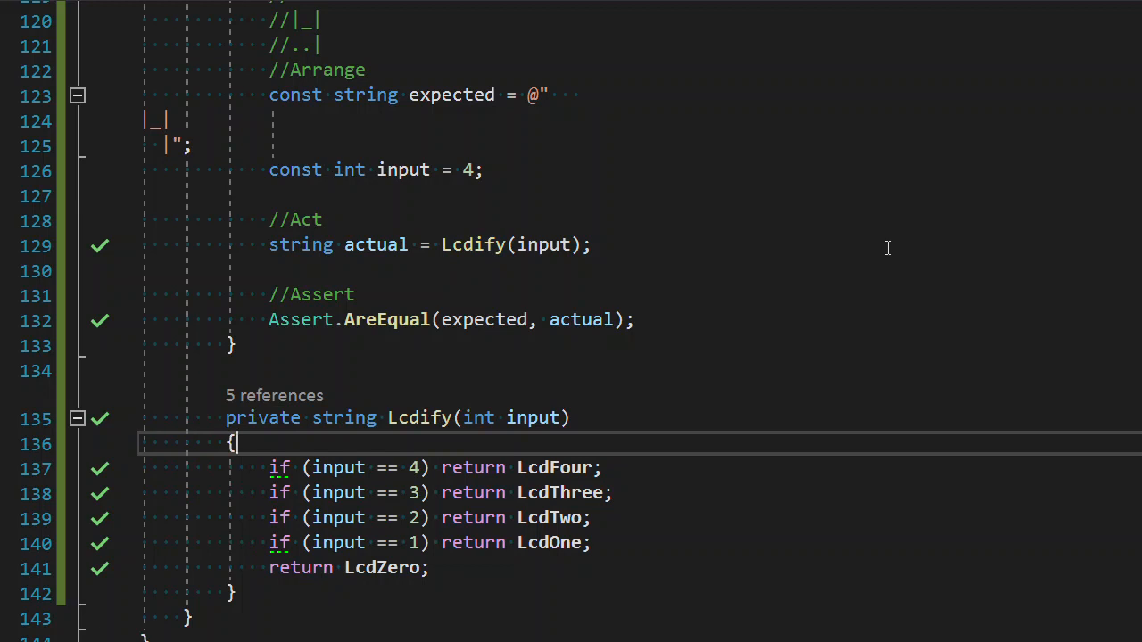
Step: Duplicate the four test with digit-5 comments, a 5-shaped expected string and input 5
scroll("down", 3)
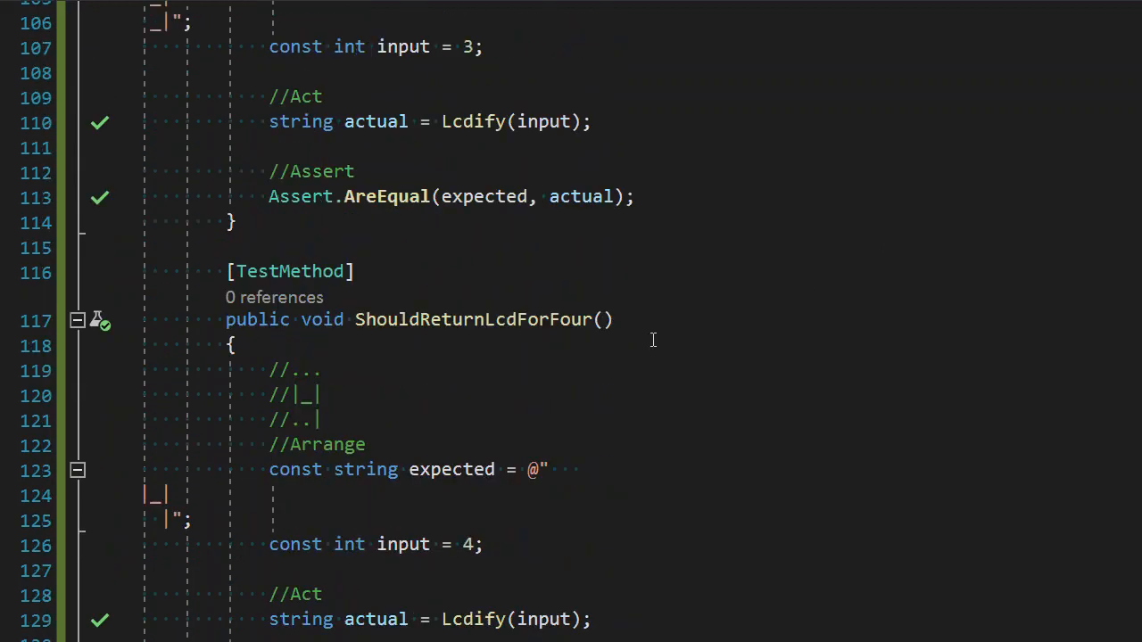
scroll("down", 3)
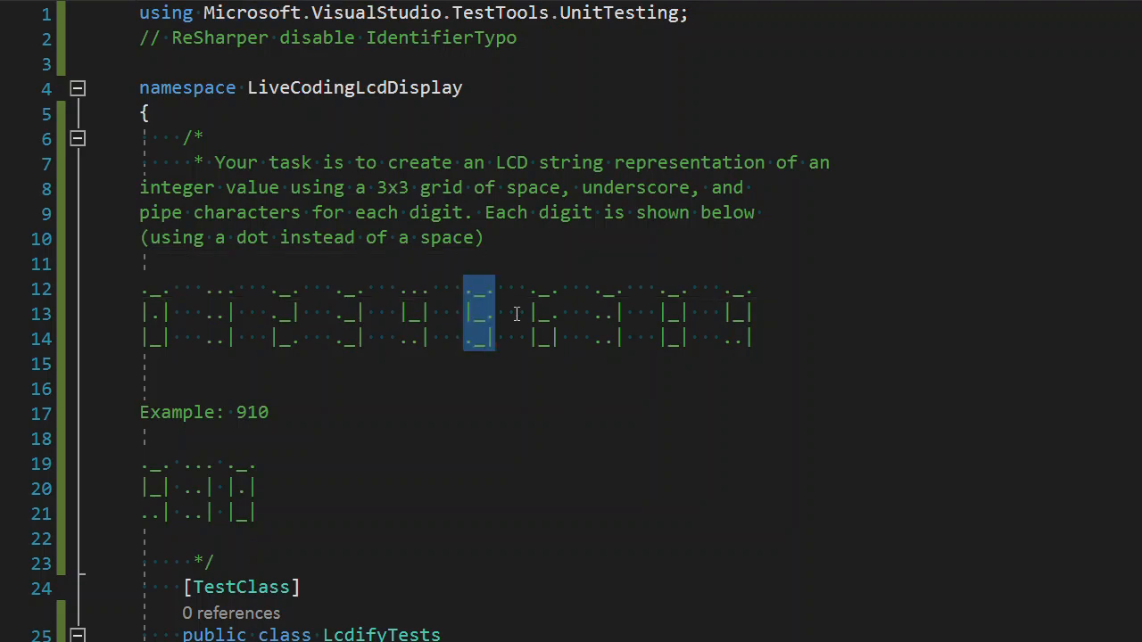
scroll("down", 3)
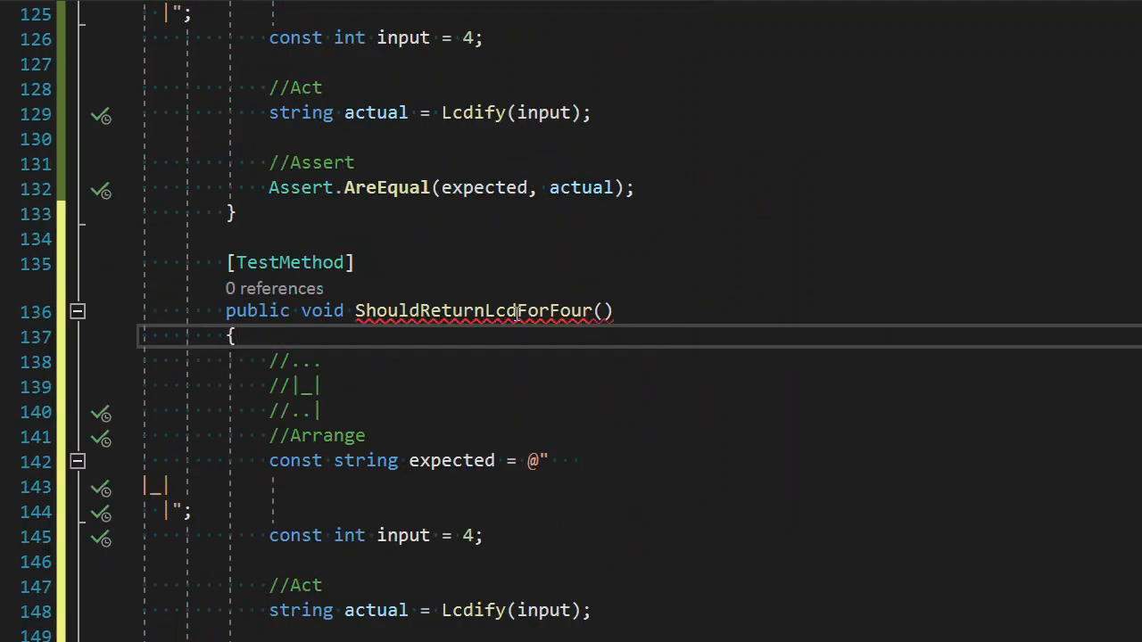
scroll("down", 3)
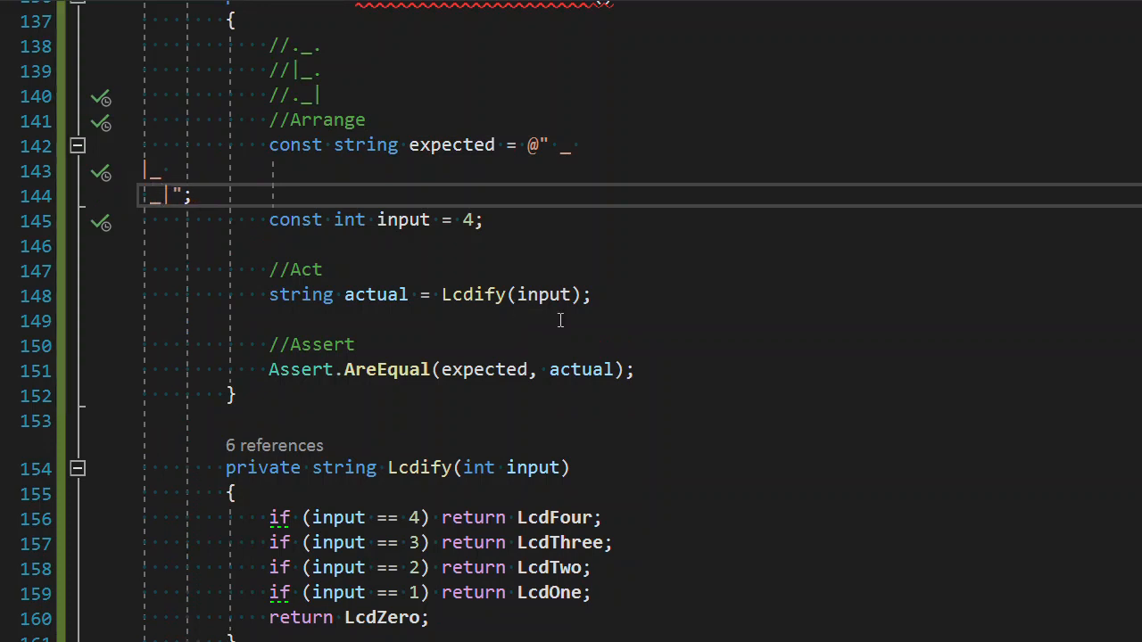
scroll("down", 3)
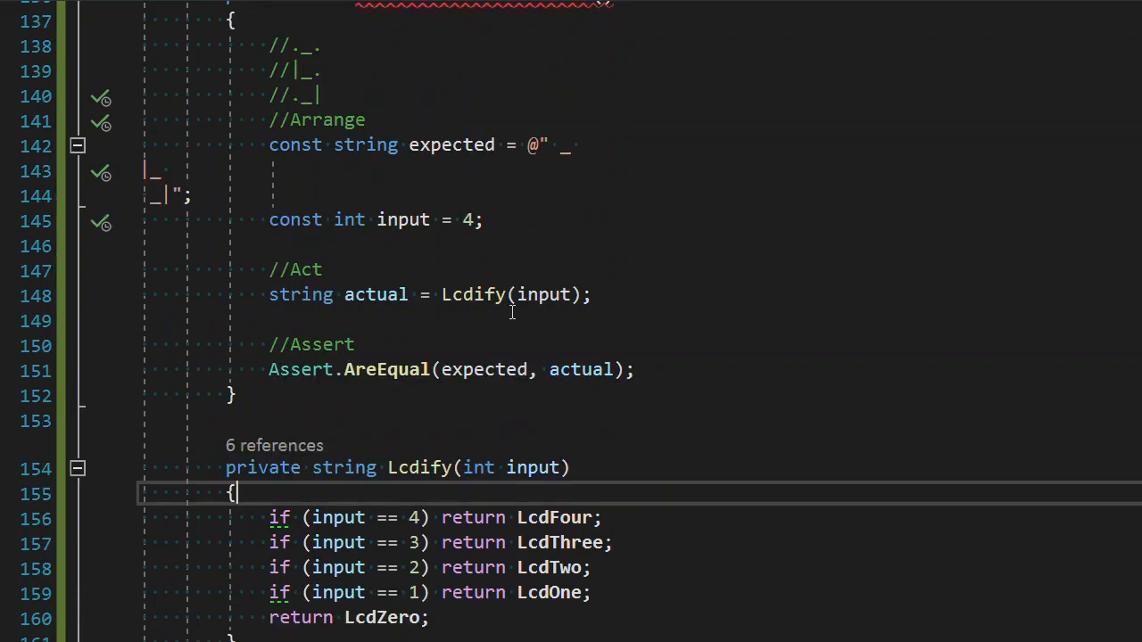
type("s")
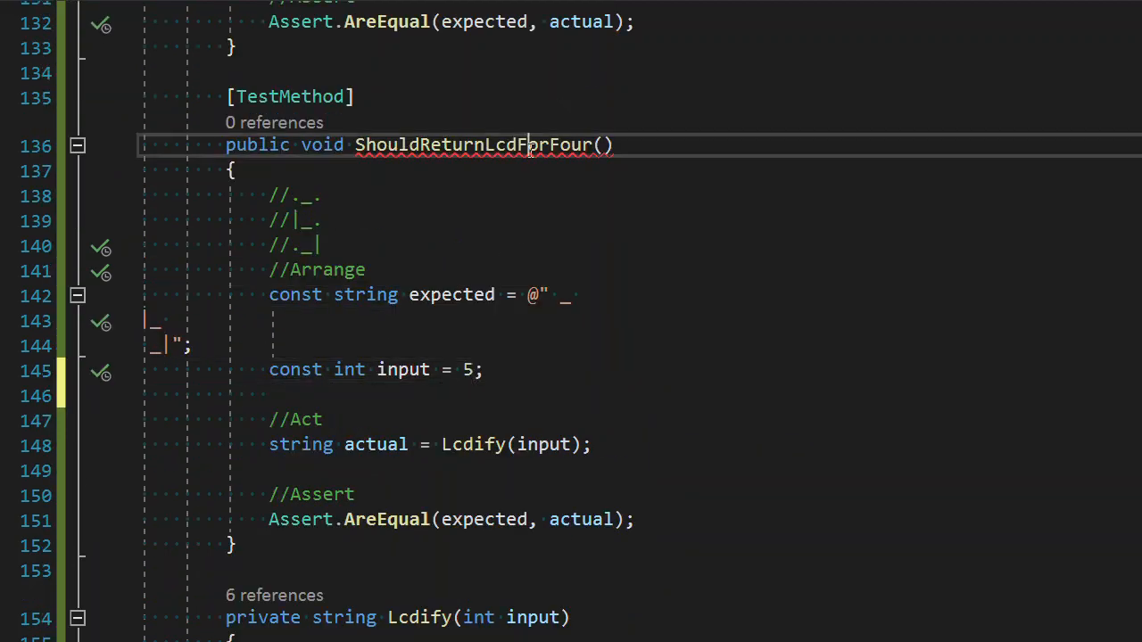
Step: Rename the copied test ShouldReturnLcdForFive and run it to see it fail
double_click(473, 145)
type("ive")
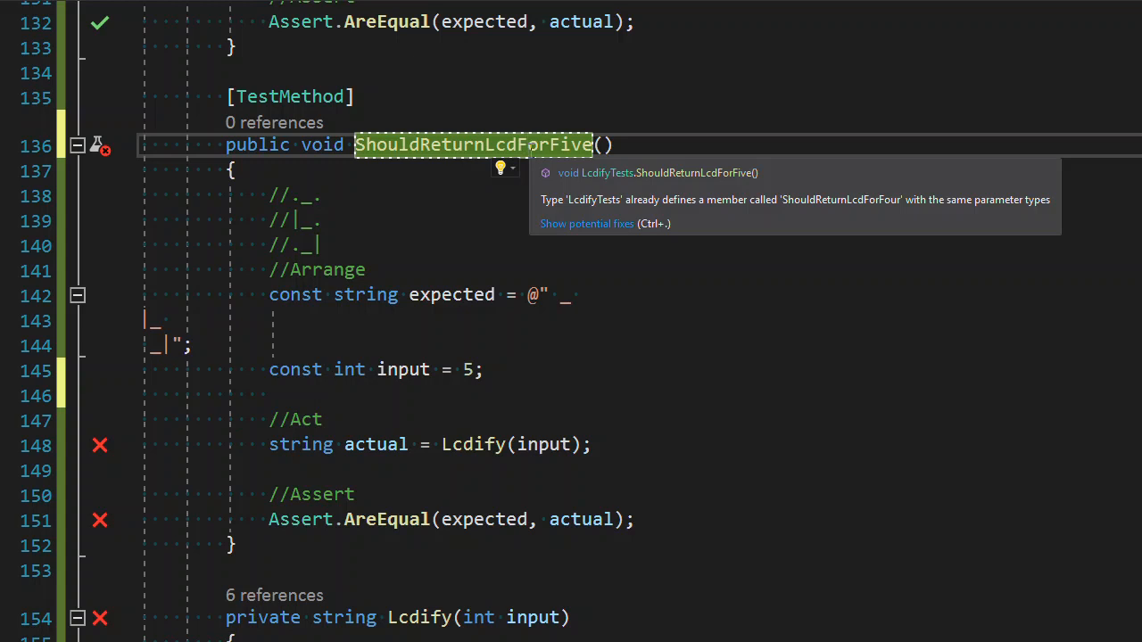
mouse_move(591, 254)
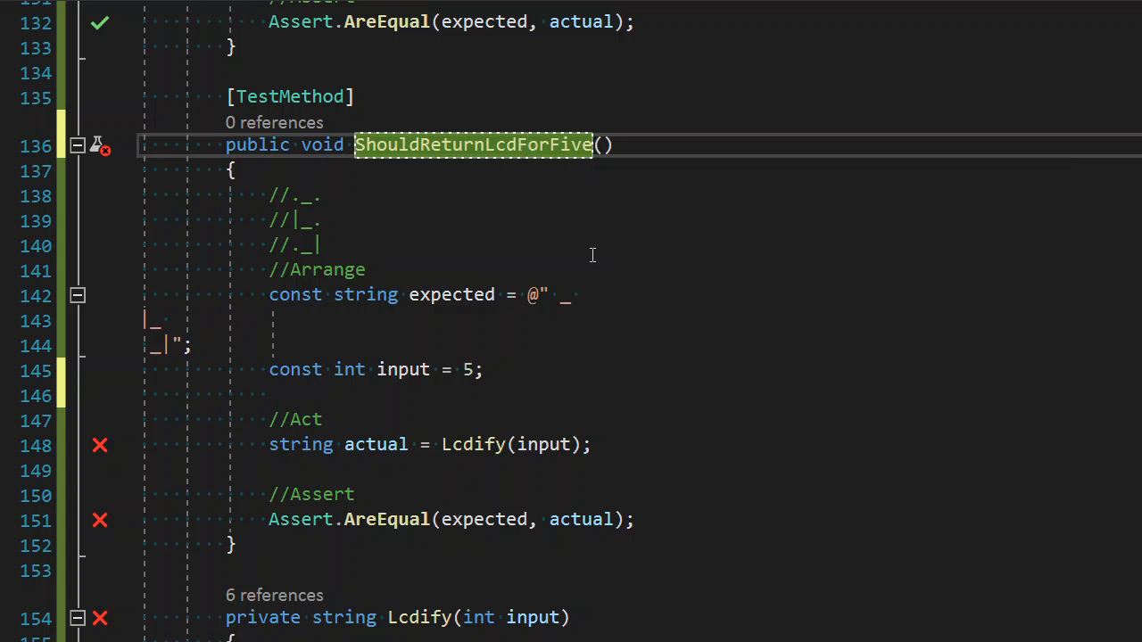
scroll("down", 3)
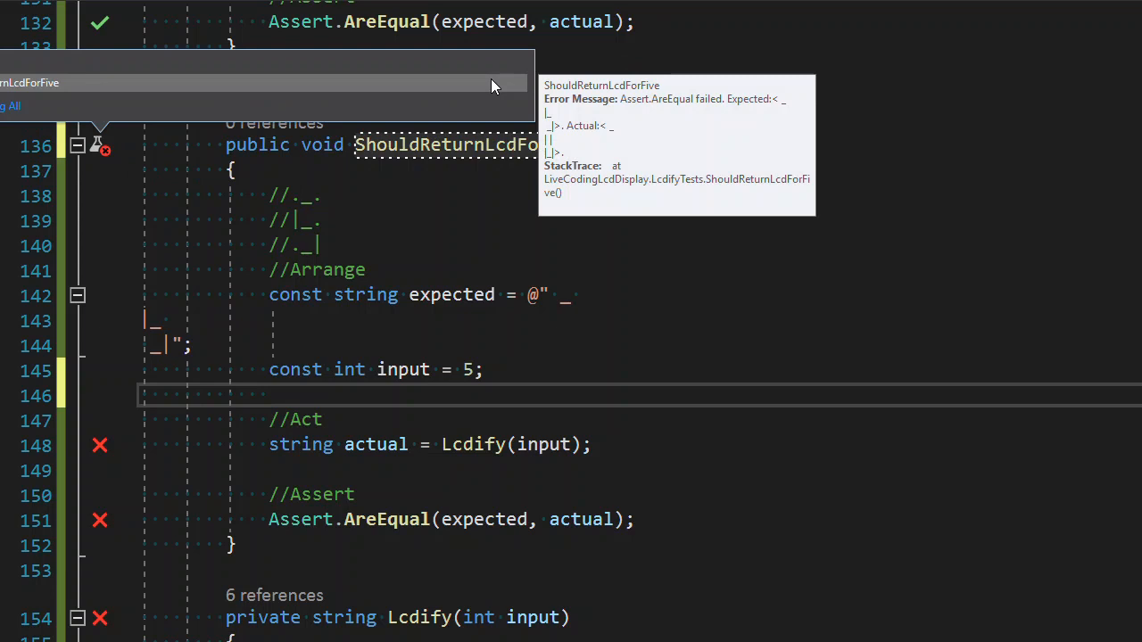
mouse_move(580, 358)
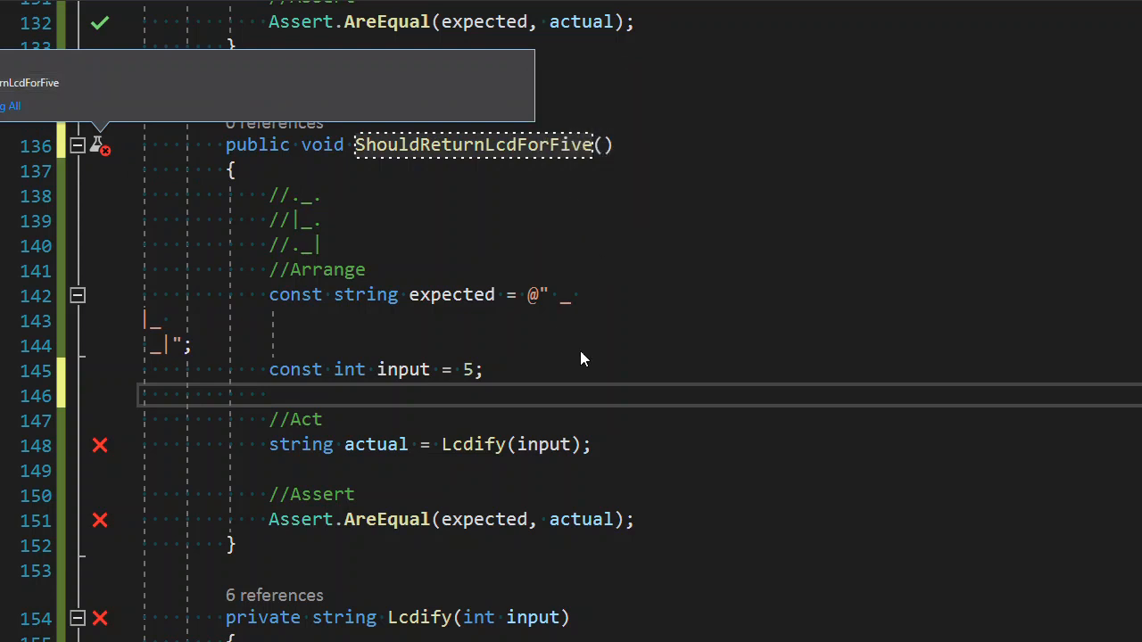
scroll("down", 3)
type("if(")
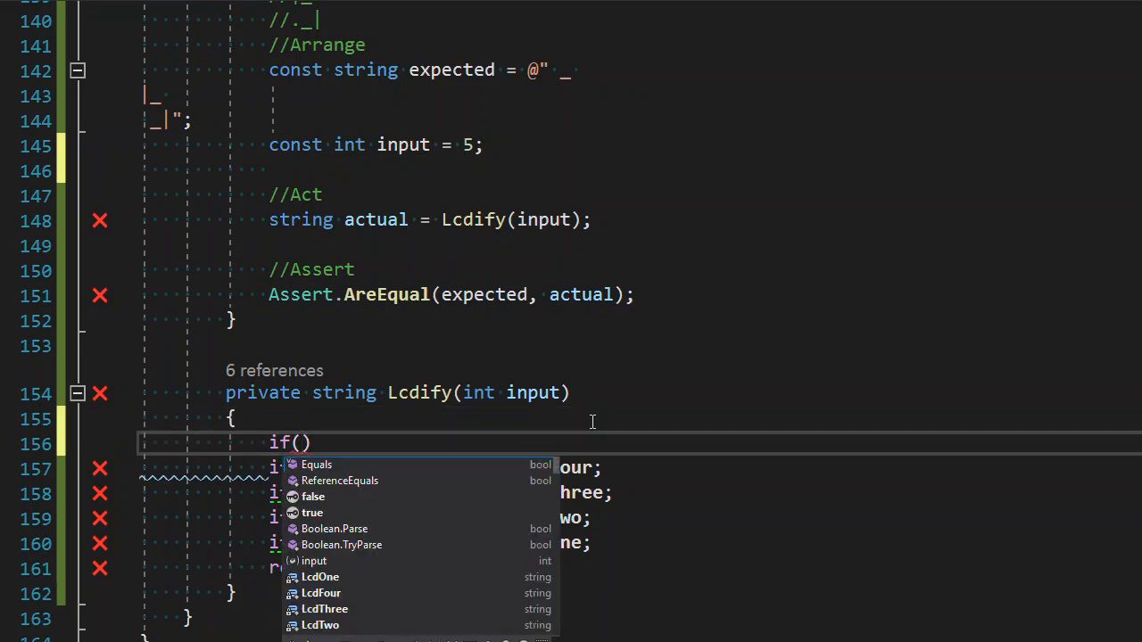
Step: Add an if (input == 5) branch returning the three-row LCD five pattern
type("input ==")
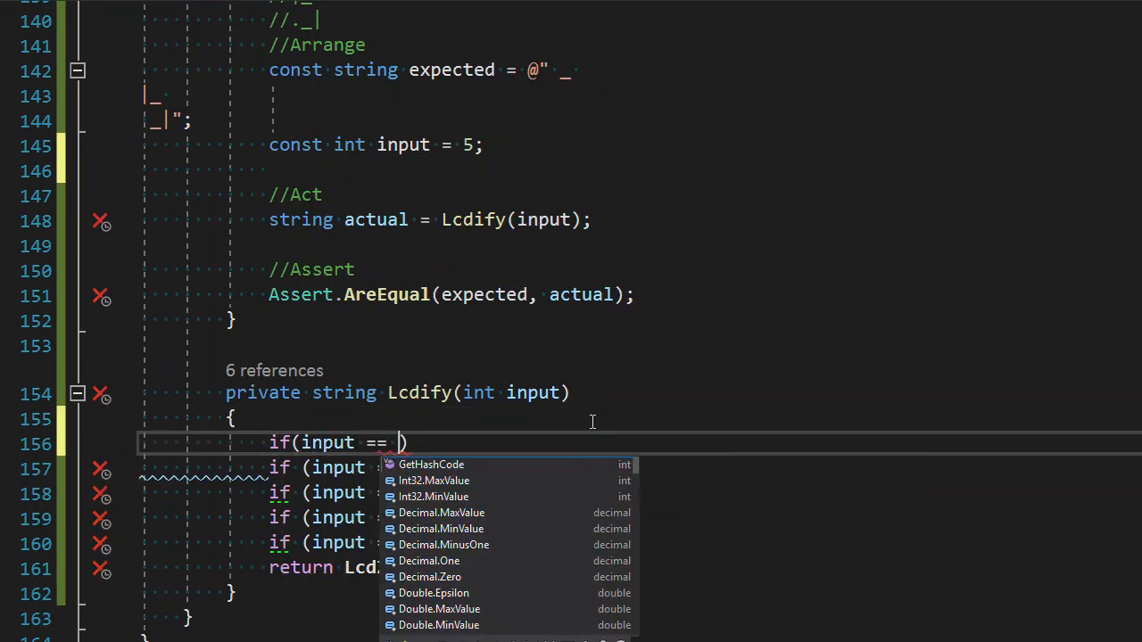
type("5)")
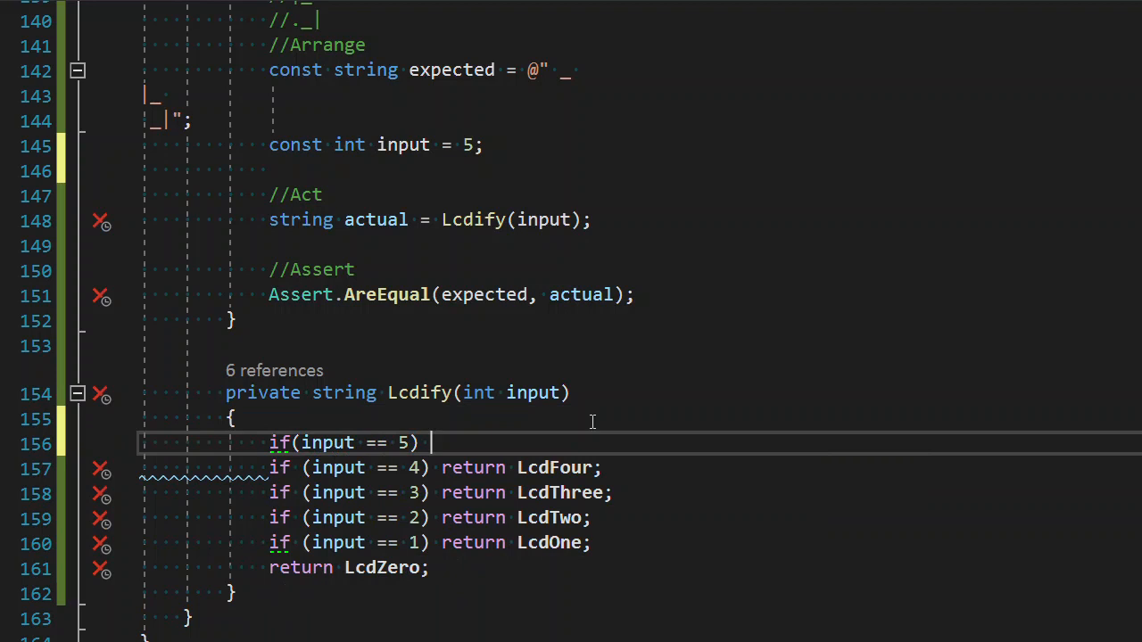
type("return @\"")
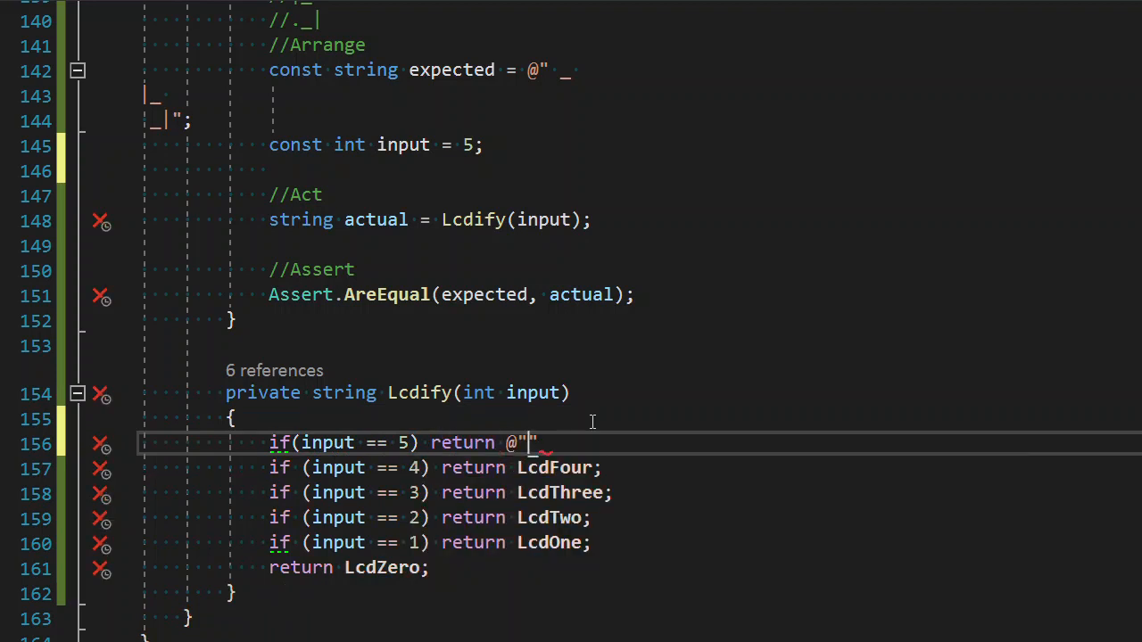
type("_")
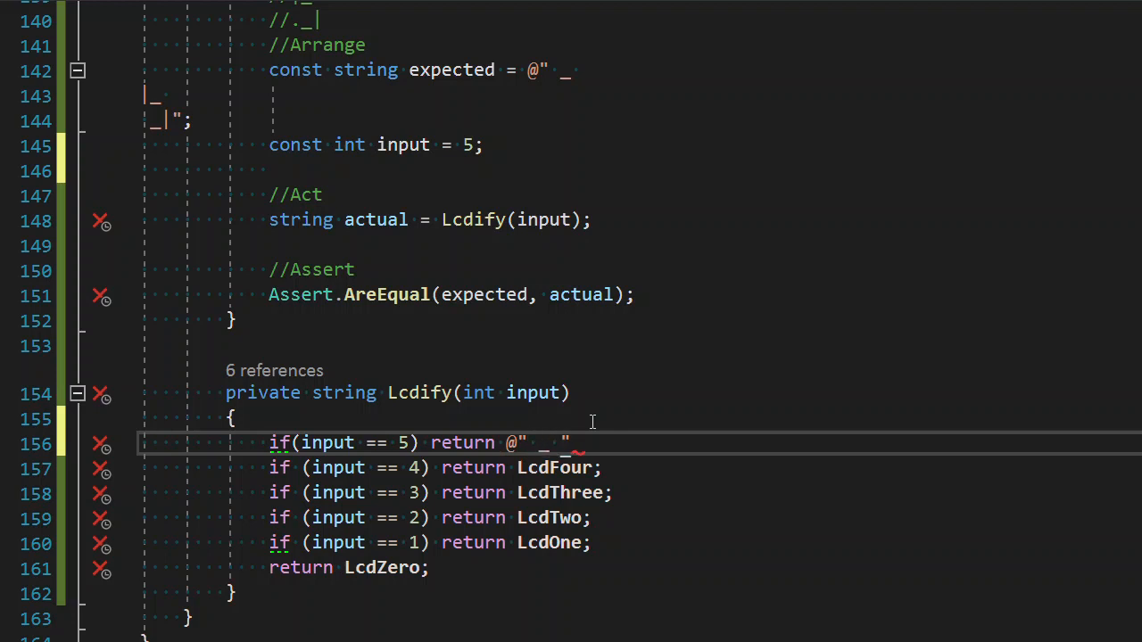
key("Enter")
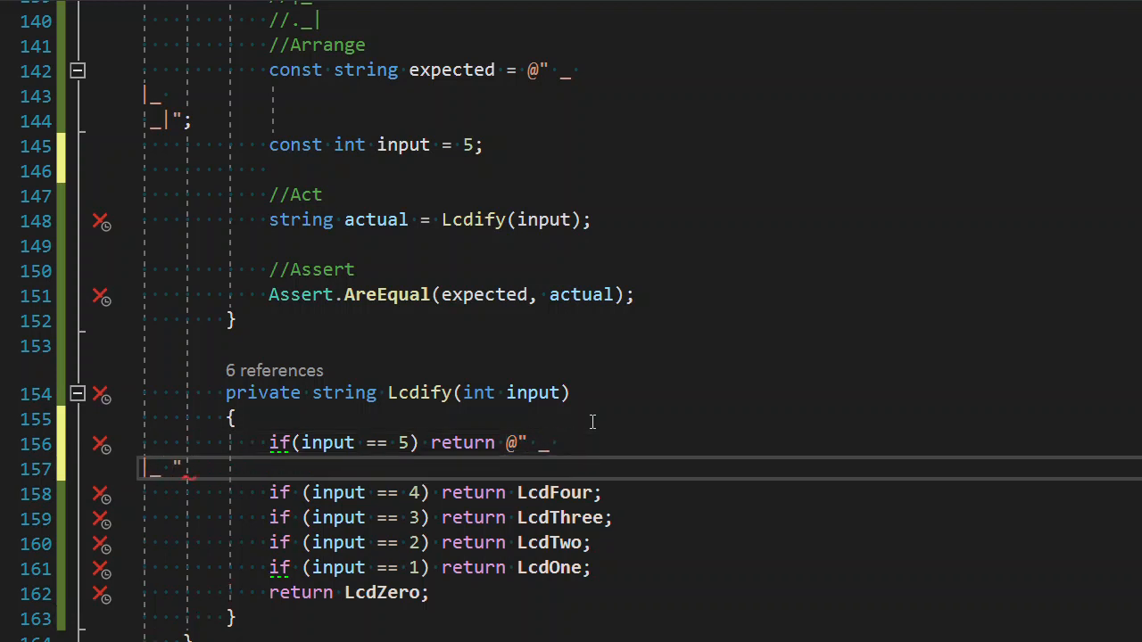
key("enter")
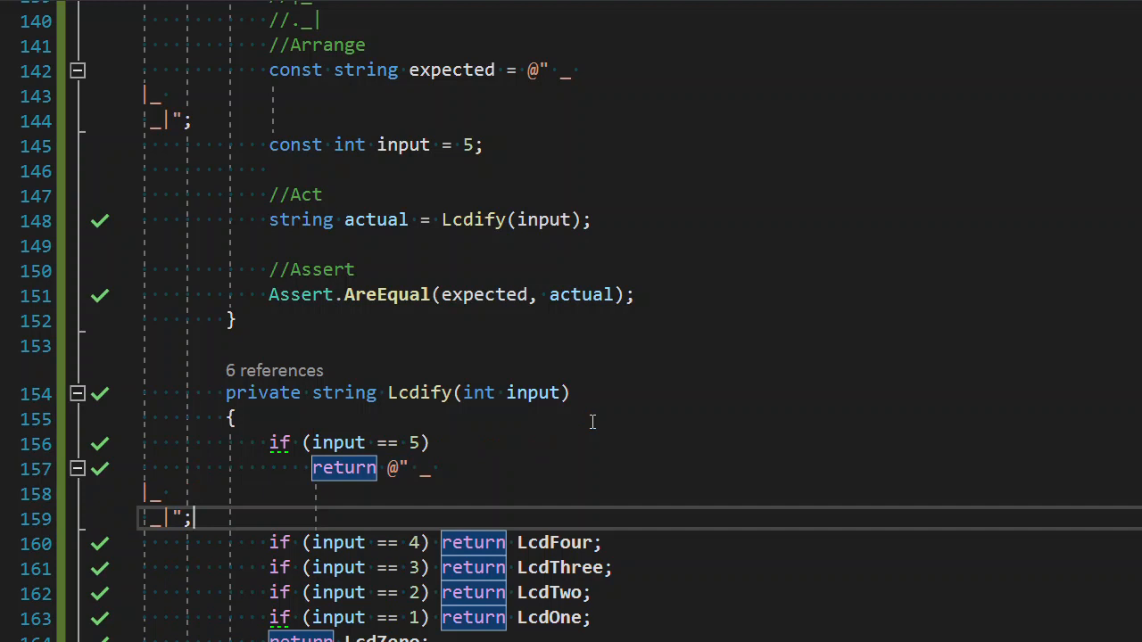
mouse_move(397, 467)
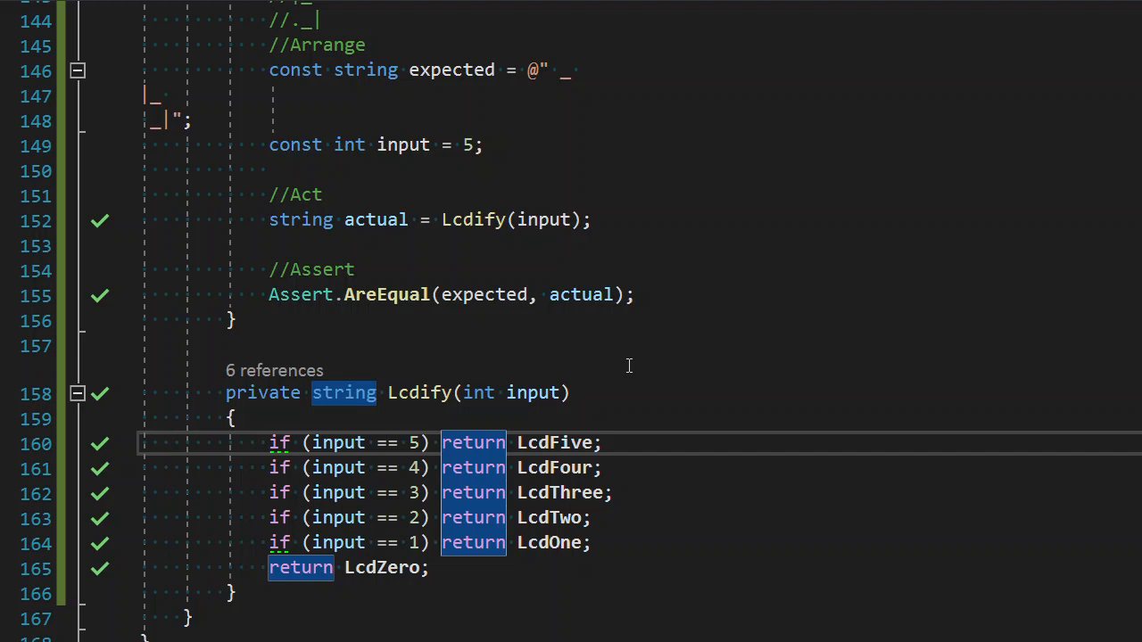
mouse_move(236, 535)
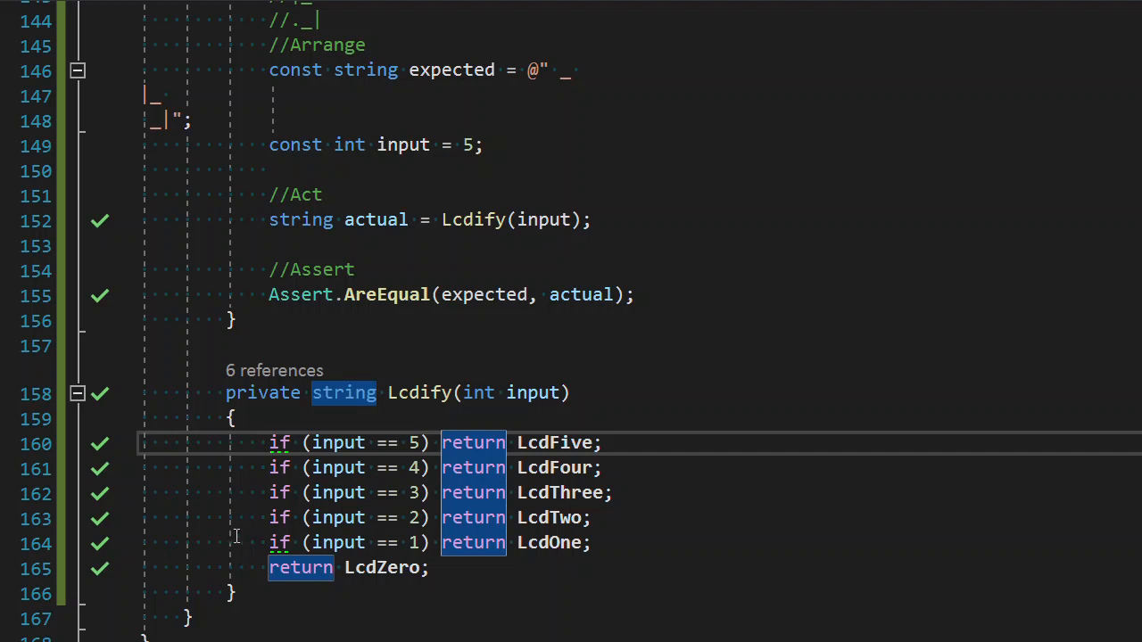